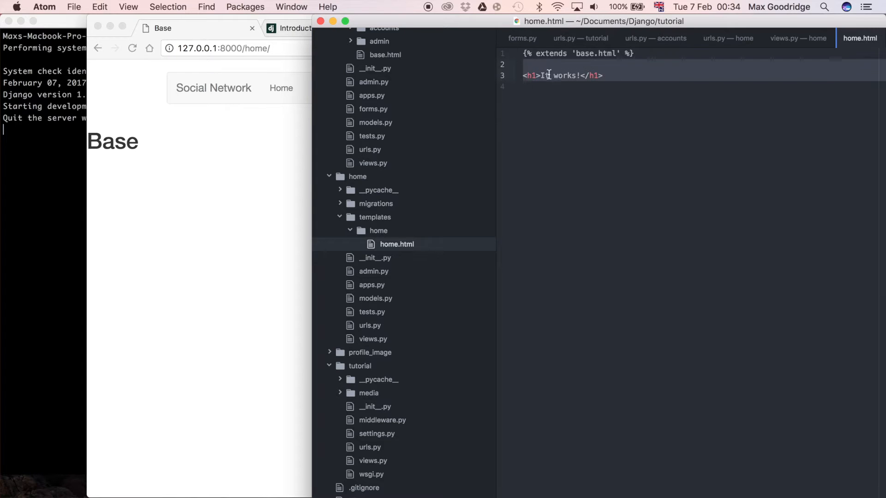
{"action": "mouse_move", "coordinate": [220, 204]}
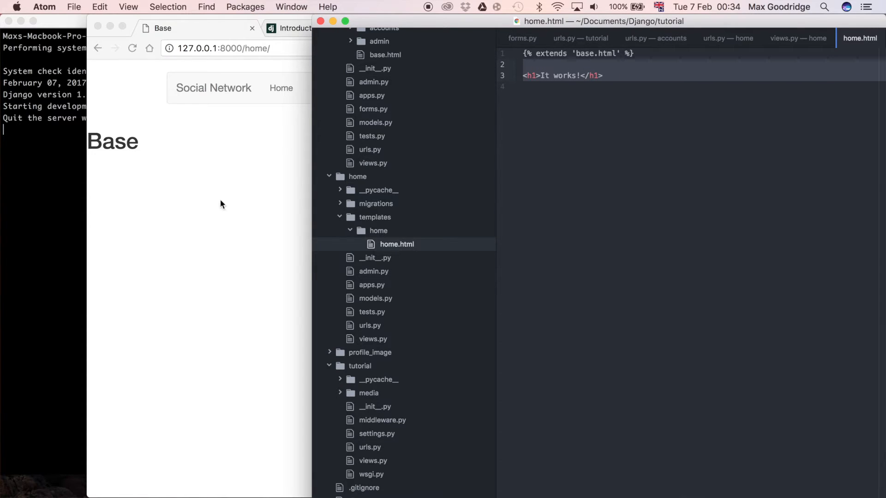
{"action": "mouse_move", "coordinate": [261, 163]}
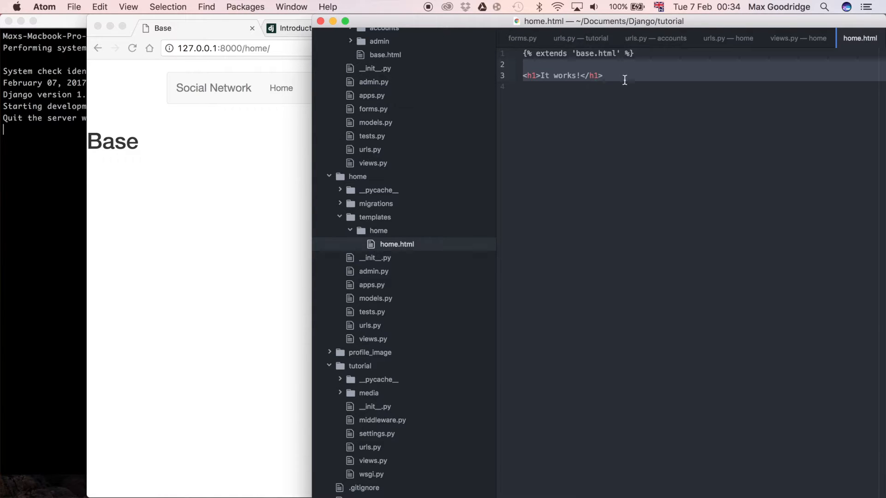
- Check the body block in the base template, then return to home.html
{"action": "scroll", "scroll_direction": "up", "scroll_amount": 3}
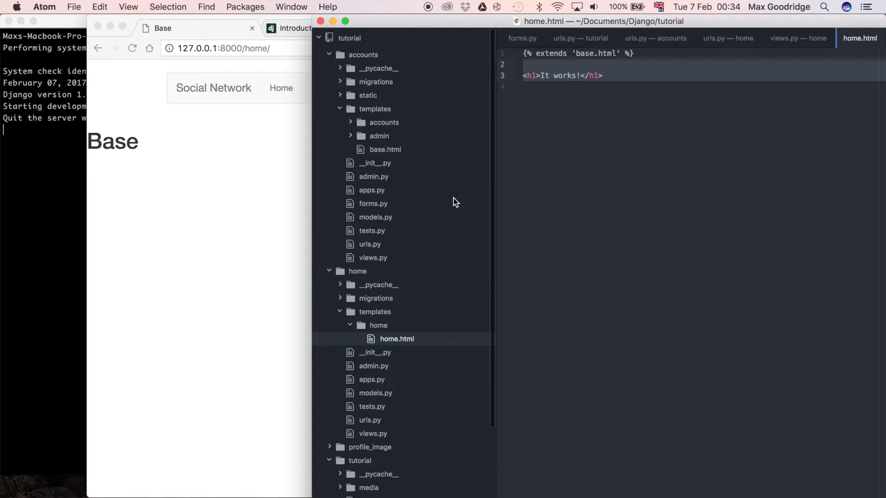
{"action": "left_click", "coordinate": [385, 149]}
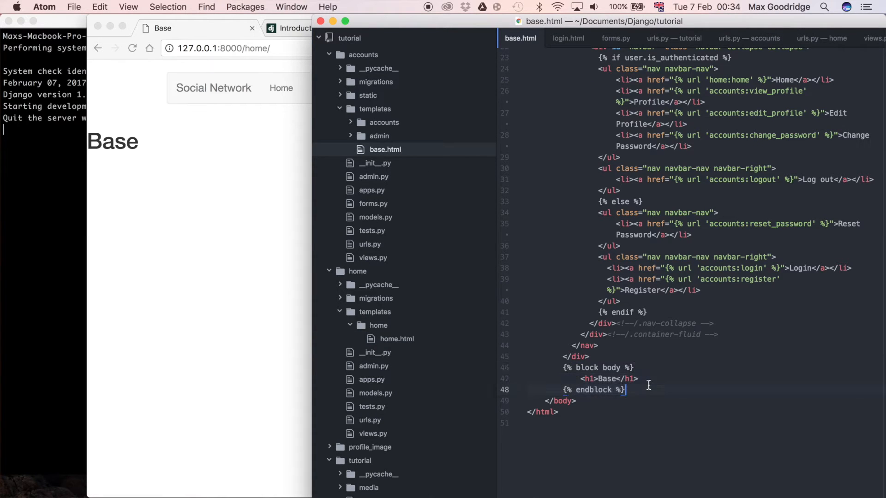
{"action": "left_click", "coordinate": [397, 339]}
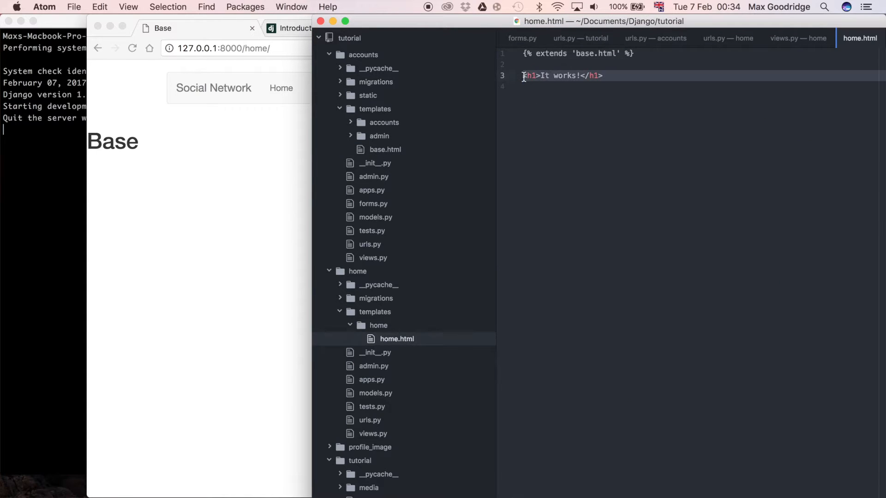
- Add a {% block body %}…{% endblock %} override containing an <h1>Home</h1> heading
{"action": "type", "text": "{% %}"}
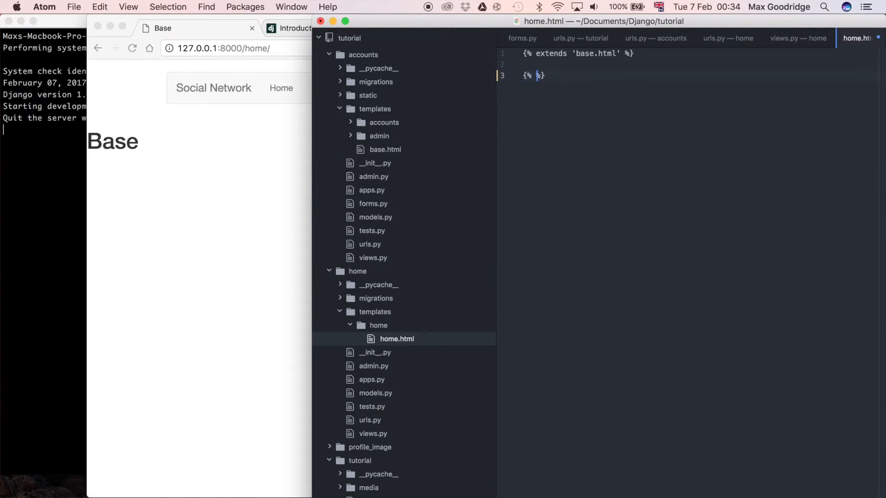
{"action": "type", "text": "block body"}
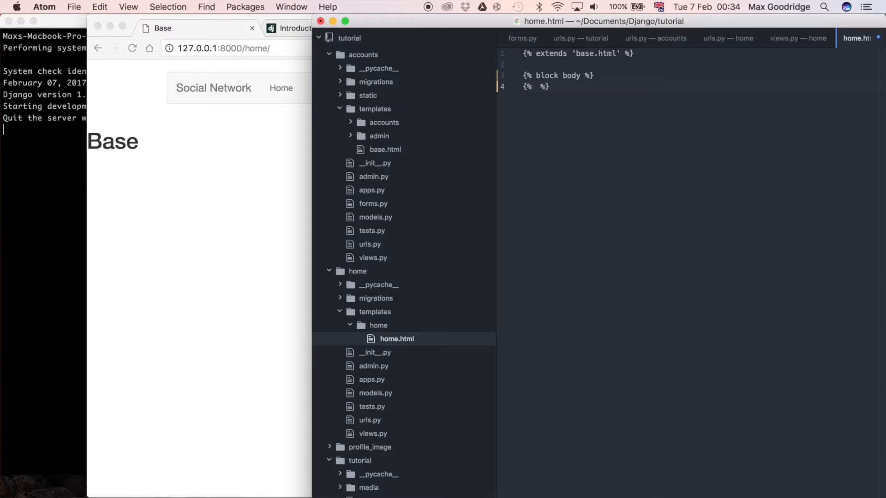
{"action": "type", "text": "endblock"}
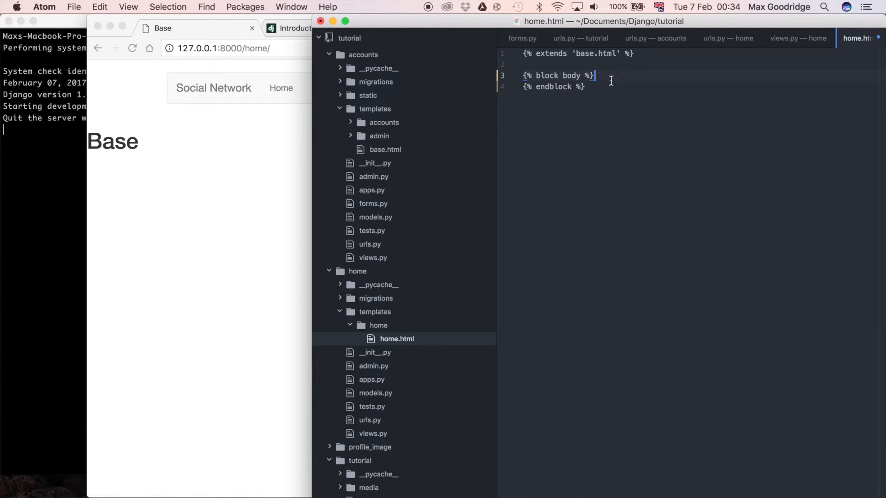
{"action": "key", "text": "Return"}
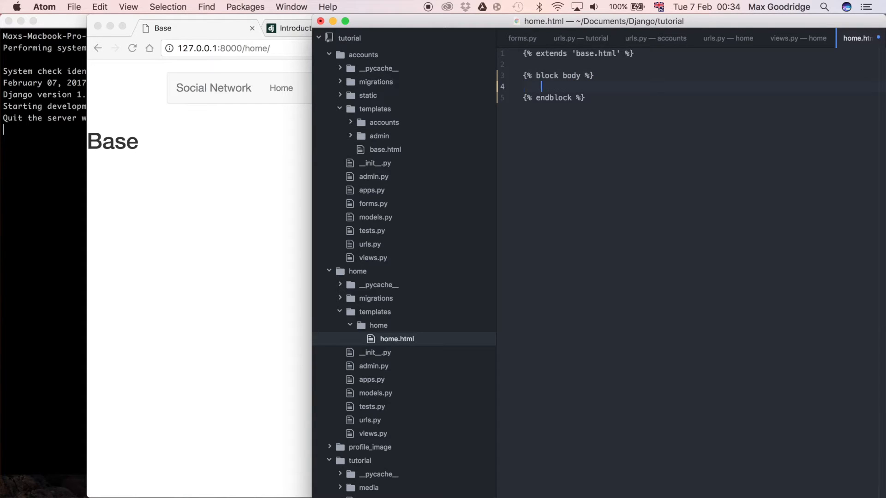
{"action": "type", "text": "h"}
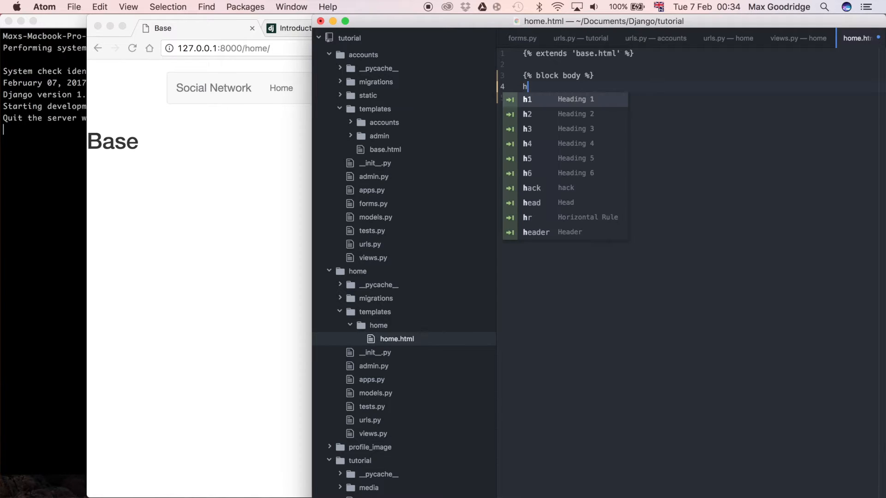
{"action": "type", "text": "1>Home</h1>"}
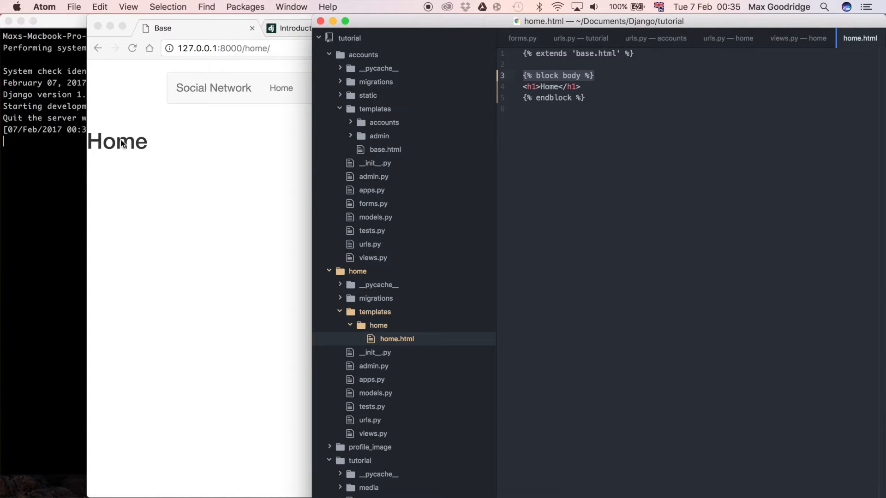
- Wrap the Home heading in a <div class="container"> inside the body block
{"action": "left_click", "coordinate": [606, 79]}
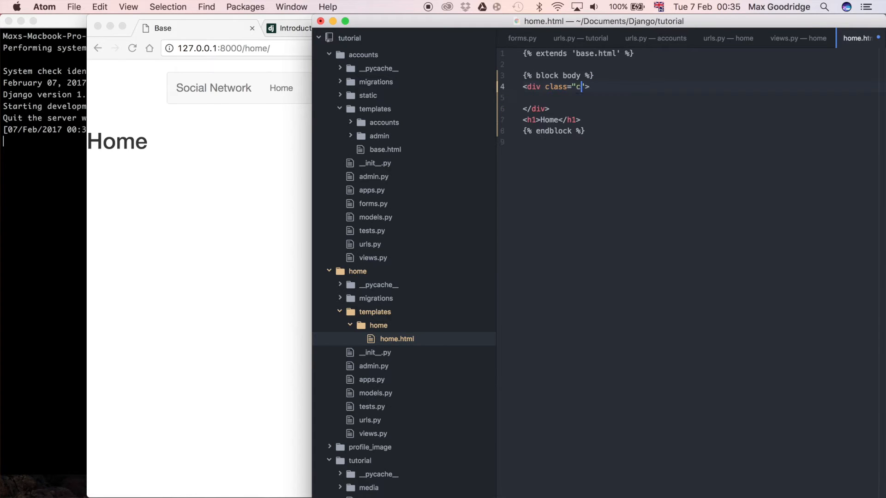
{"action": "type", "text": "ontait"}
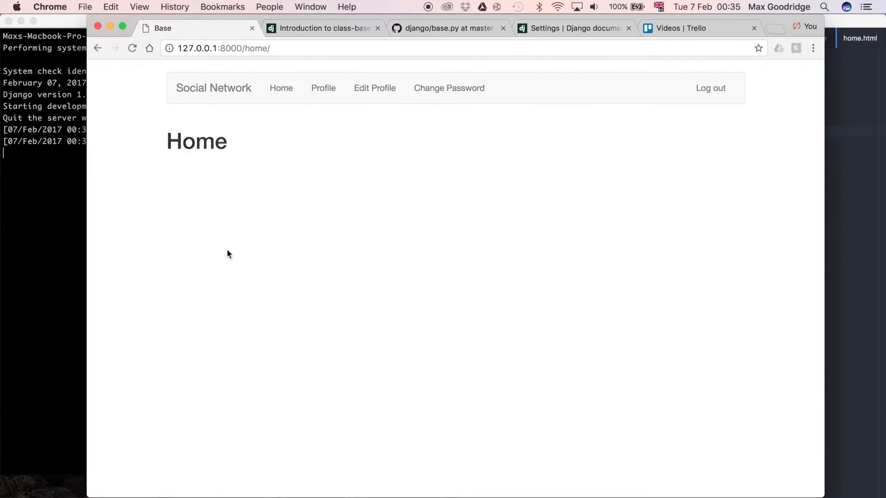
{"action": "mouse_move", "coordinate": [203, 212]}
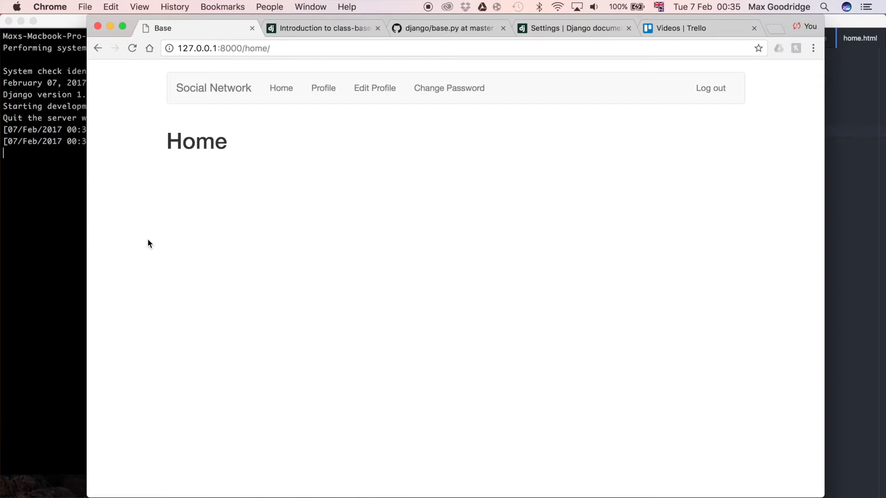
{"action": "mouse_move", "coordinate": [521, 232]}
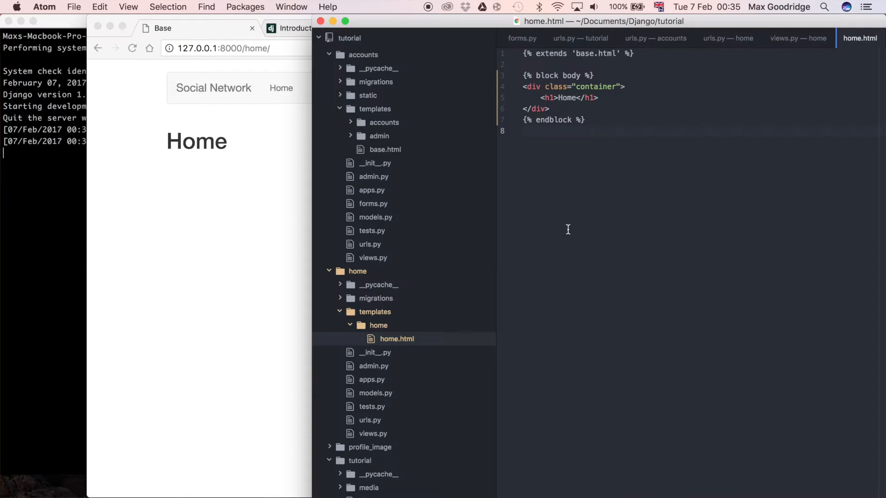
- Show home/views.py with HomeView built on TemplateView
{"action": "scroll", "scroll_direction": "down", "scroll_amount": 3}
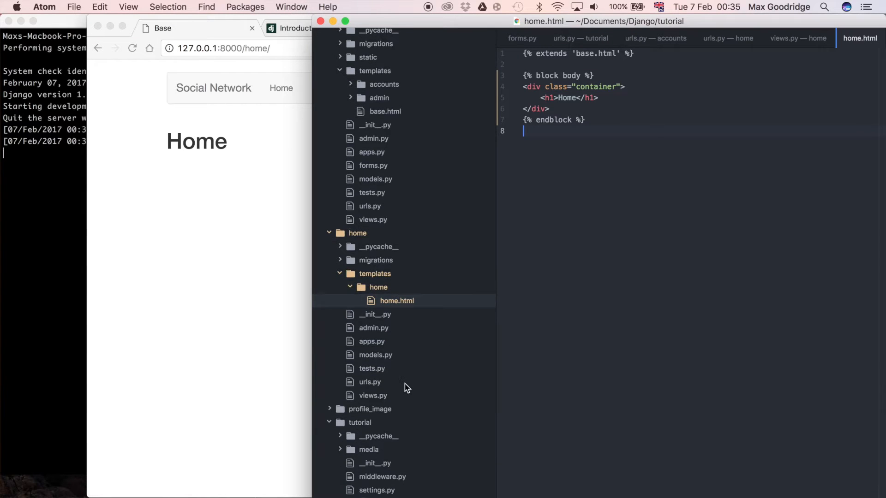
{"action": "left_click", "coordinate": [373, 395]}
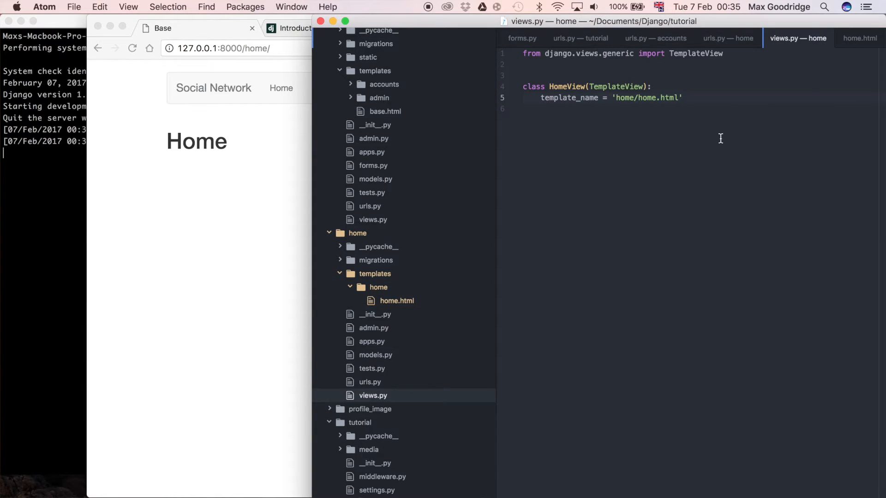
{"action": "mouse_move", "coordinate": [728, 102]}
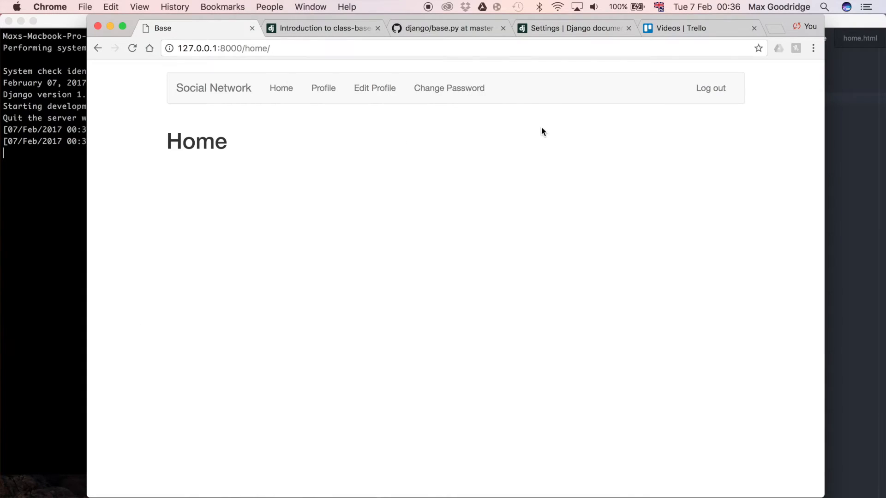
- Browse Django's base.py on GitHub down through class View and its as_view method
{"action": "left_click", "coordinate": [446, 28]}
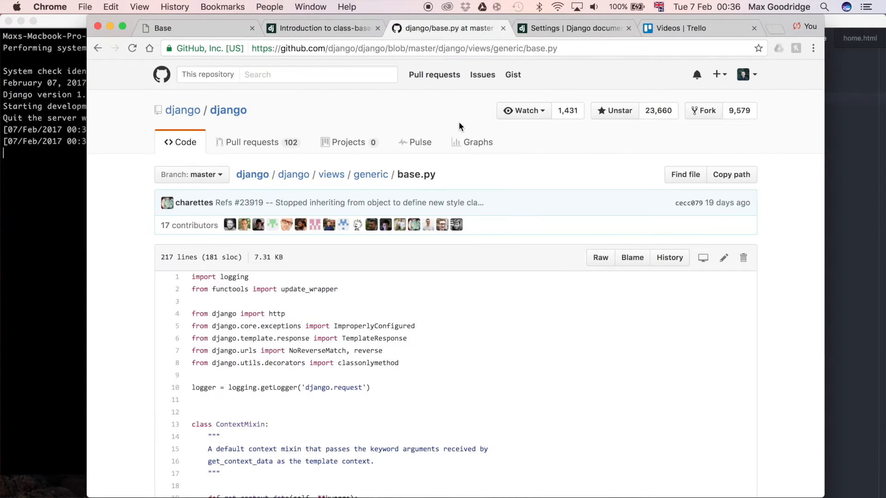
{"action": "mouse_move", "coordinate": [777, 101]}
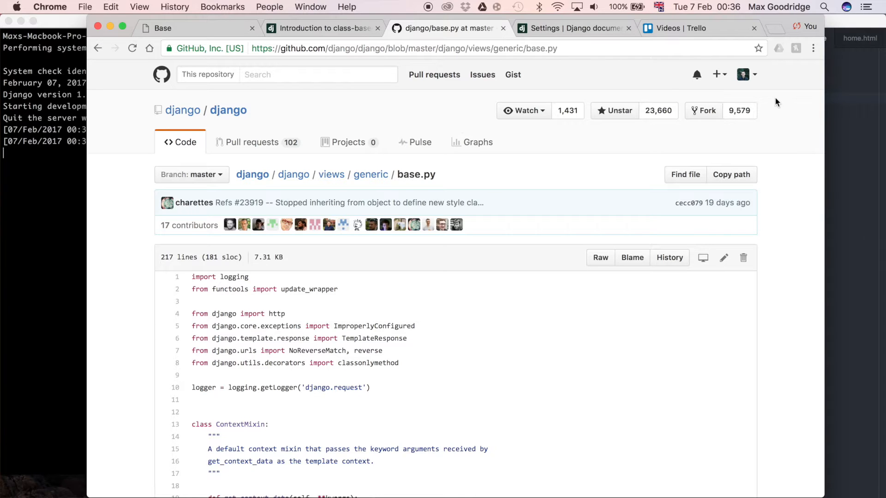
{"action": "scroll", "scroll_direction": "down", "scroll_amount": 3}
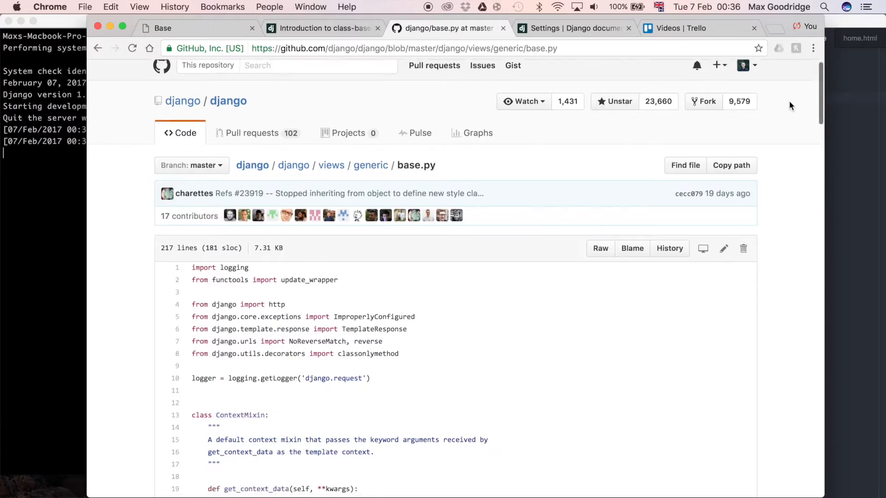
{"action": "scroll", "scroll_direction": "down", "scroll_amount": 3}
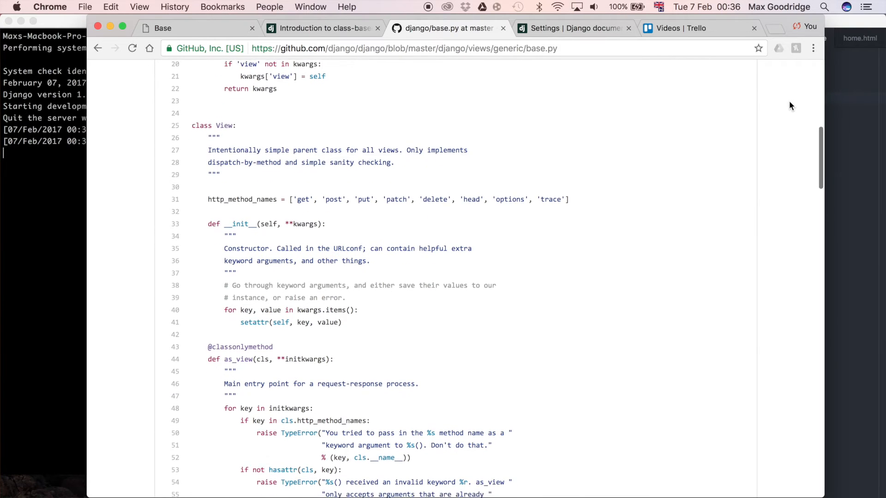
{"action": "scroll", "scroll_direction": "up", "scroll_amount": 3}
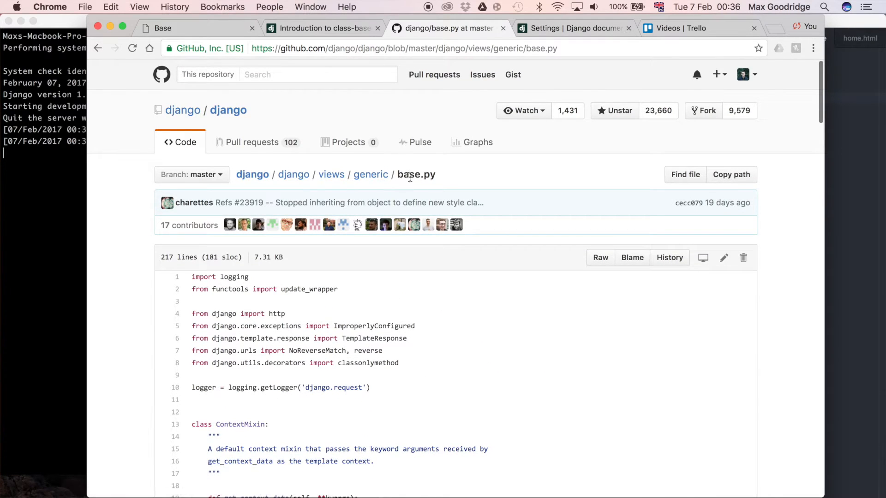
{"action": "mouse_move", "coordinate": [127, 112]}
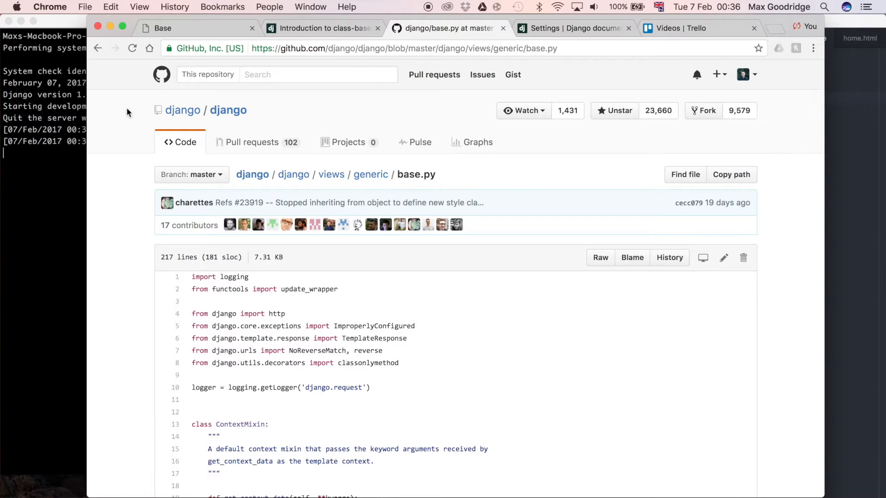
{"action": "mouse_move", "coordinate": [198, 168]}
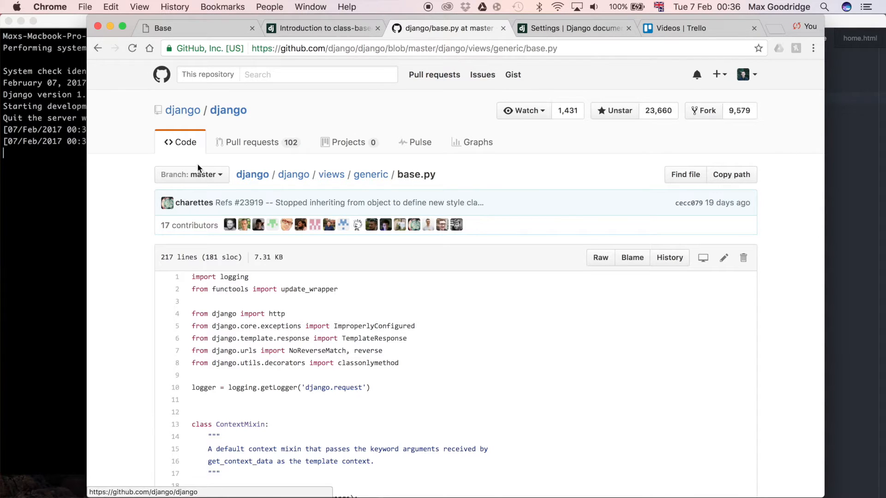
{"action": "scroll", "scroll_direction": "down", "scroll_amount": 3}
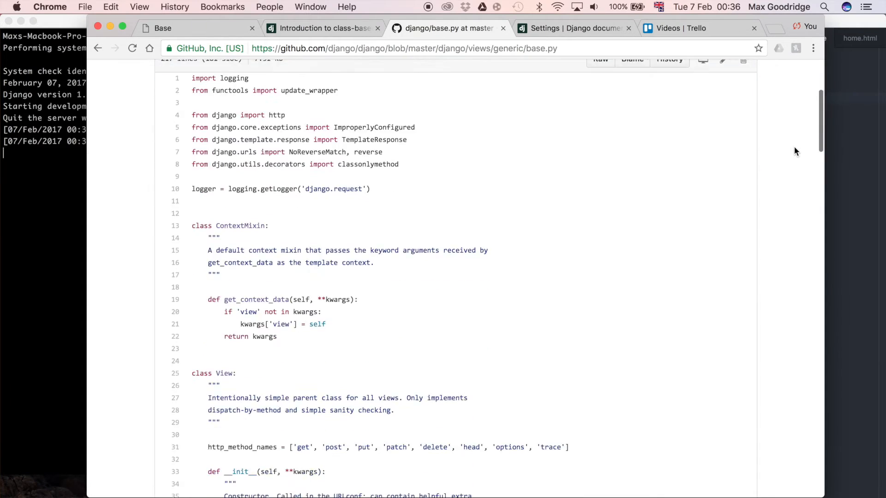
{"action": "scroll", "scroll_direction": "down", "scroll_amount": 3}
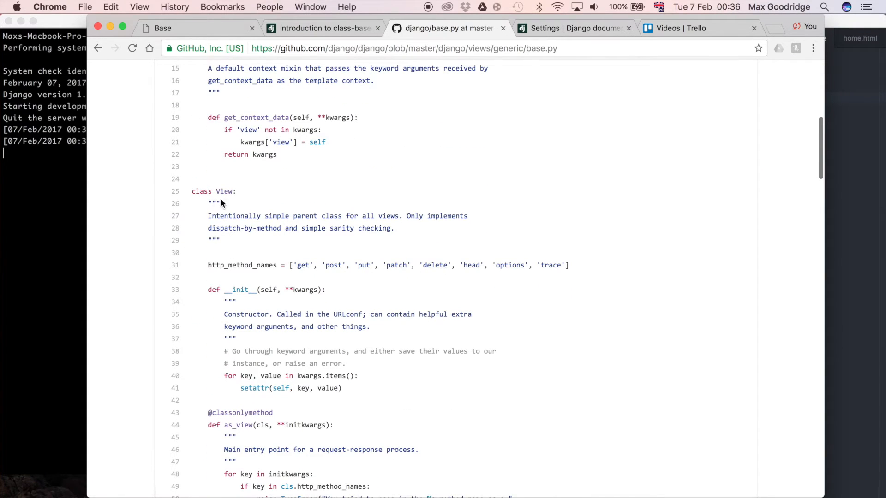
{"action": "scroll", "scroll_direction": "down", "scroll_amount": 3}
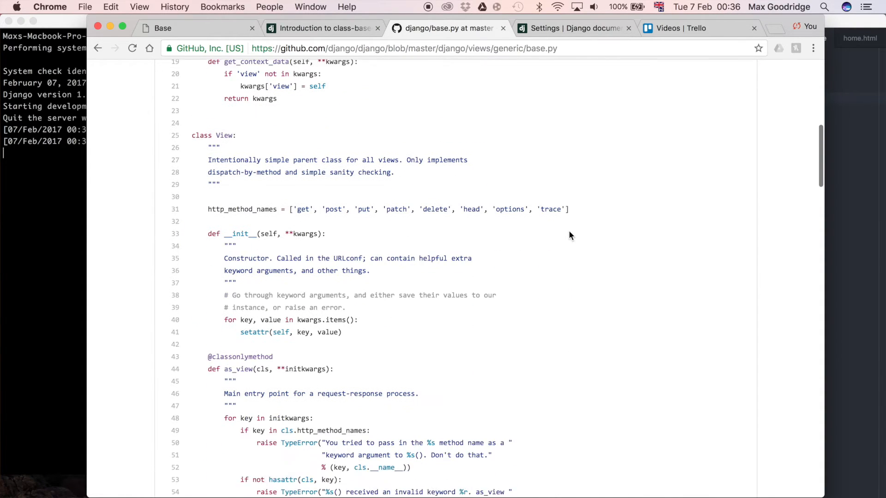
{"action": "scroll", "scroll_direction": "down", "scroll_amount": 3}
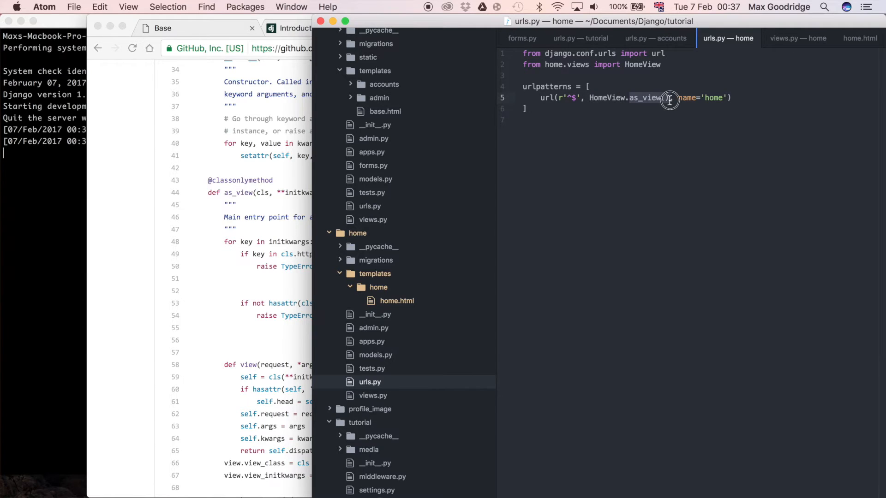
- Mark HomeView in the URL pattern, then reopen home/views.py showing the TemplateView subclass
{"action": "left_click", "coordinate": [451, 27]}
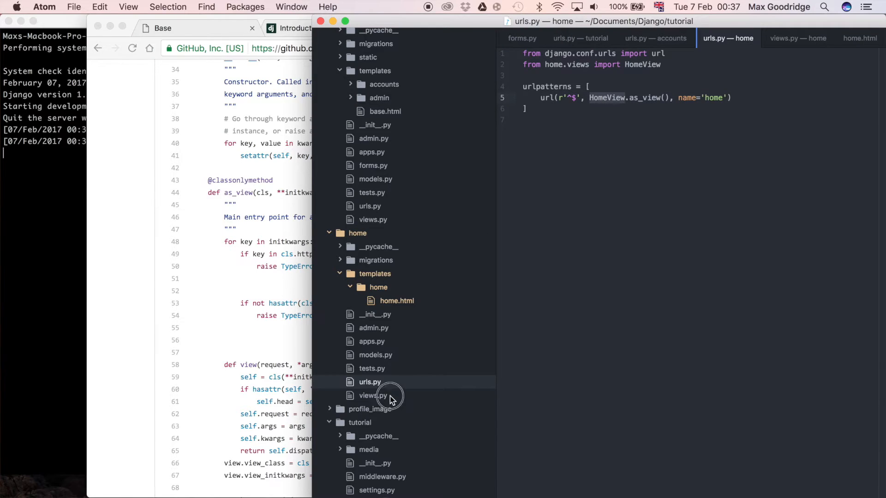
{"action": "left_click", "coordinate": [373, 395]}
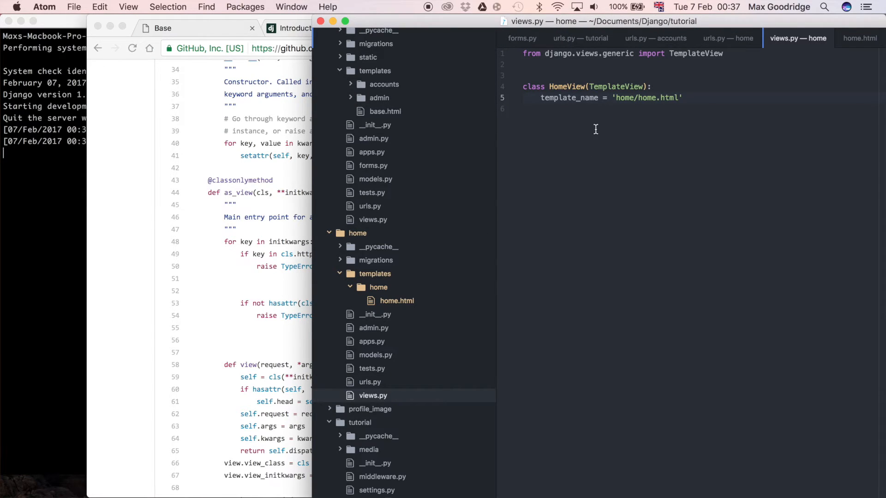
{"action": "mouse_move", "coordinate": [659, 128]}
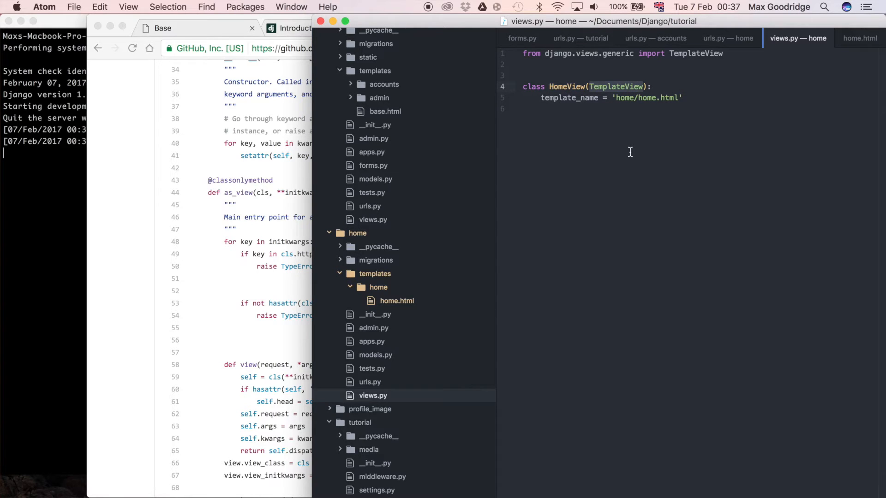
{"action": "mouse_move", "coordinate": [425, 385]}
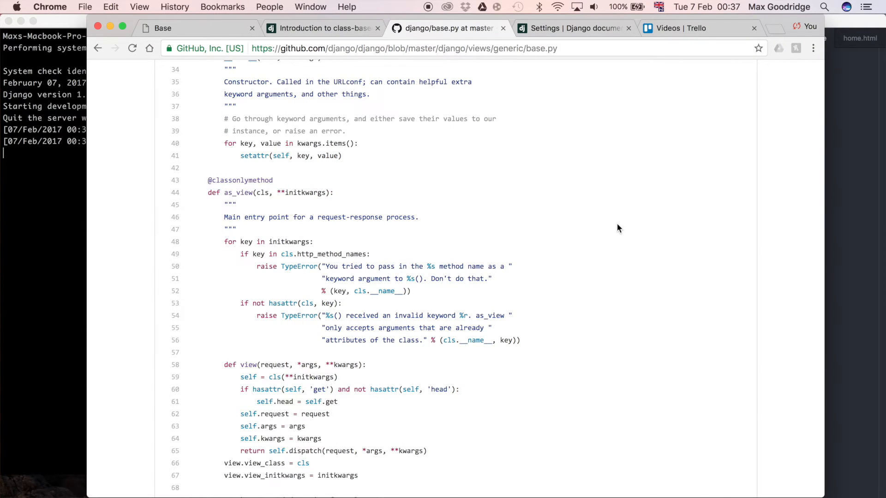
- Scroll base.py on GitHub back over class View's constructor and as_view
{"action": "scroll", "scroll_direction": "up", "scroll_amount": 3}
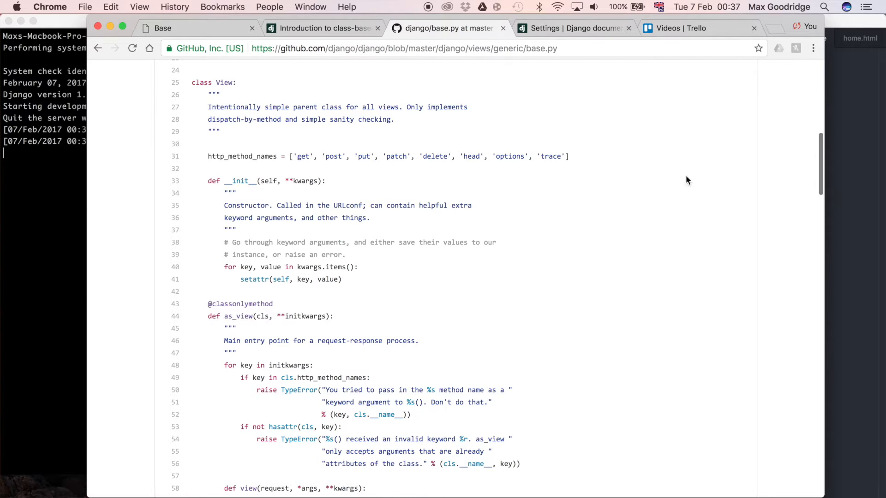
{"action": "scroll", "scroll_direction": "down", "scroll_amount": 3}
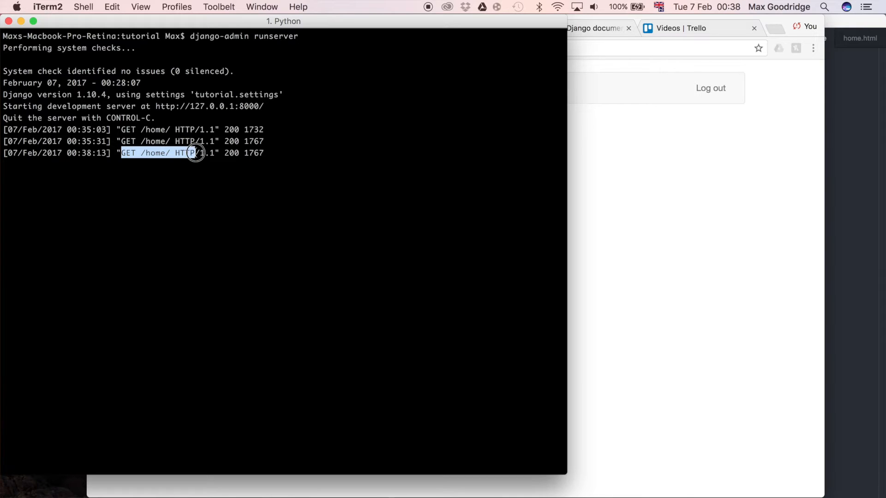
- Highlight the newest GET /home/ 200 entry in the development server log
{"action": "double_click", "coordinate": [231, 154]}
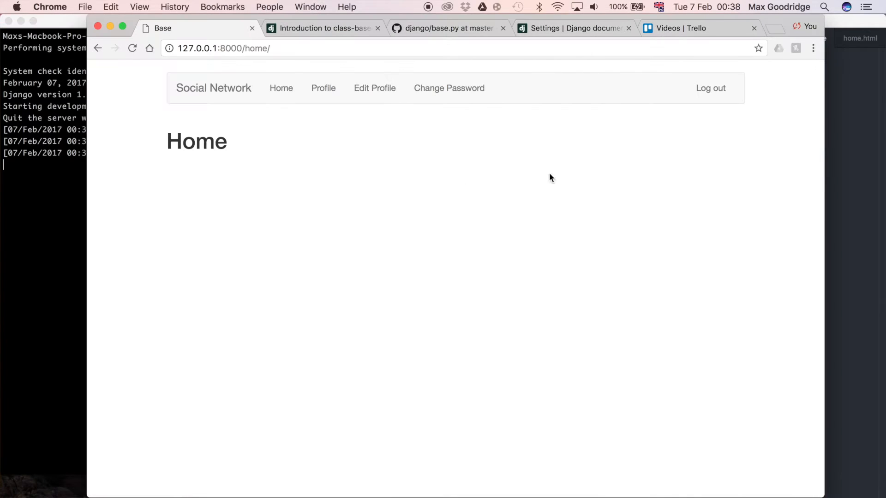
{"action": "mouse_move", "coordinate": [375, 177]}
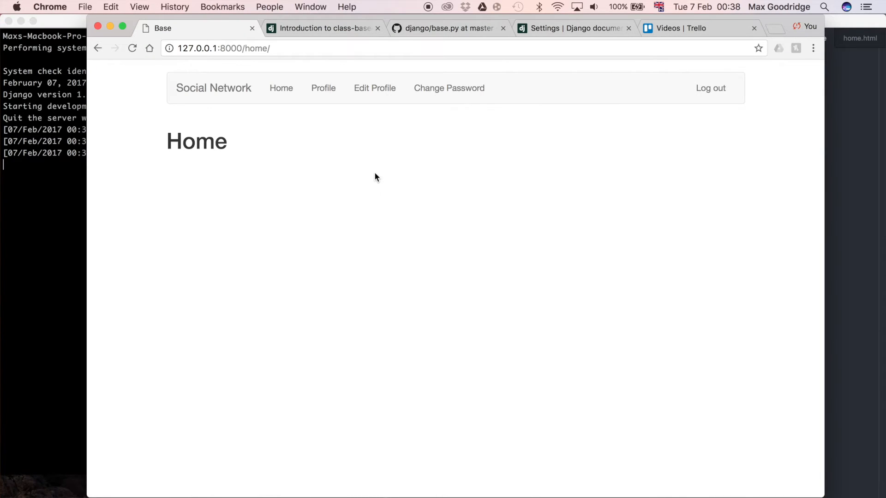
{"action": "mouse_move", "coordinate": [599, 176]}
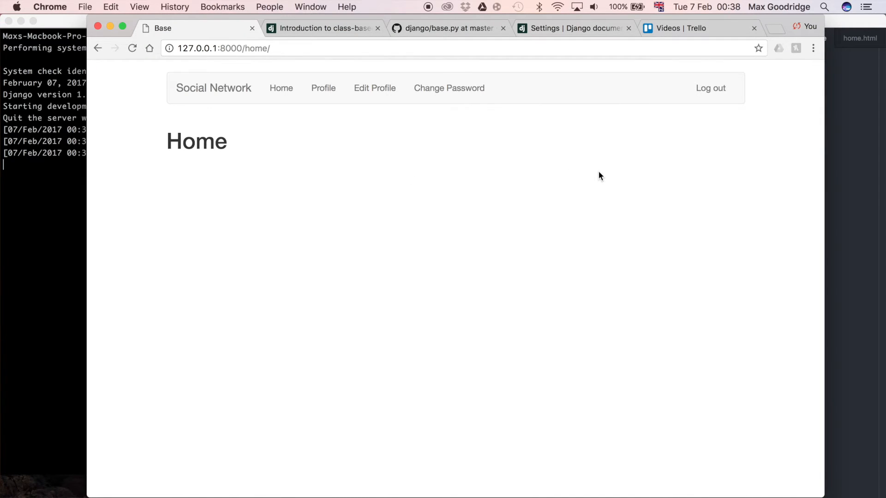
{"action": "mouse_move", "coordinate": [828, 187]}
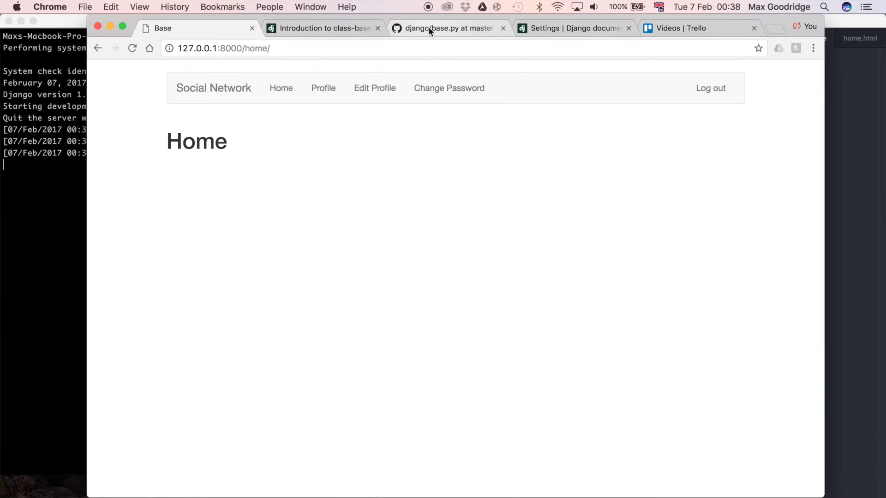
- Scroll base.py to as_view's inner view function and highlight the return view line
{"action": "left_click", "coordinate": [448, 28]}
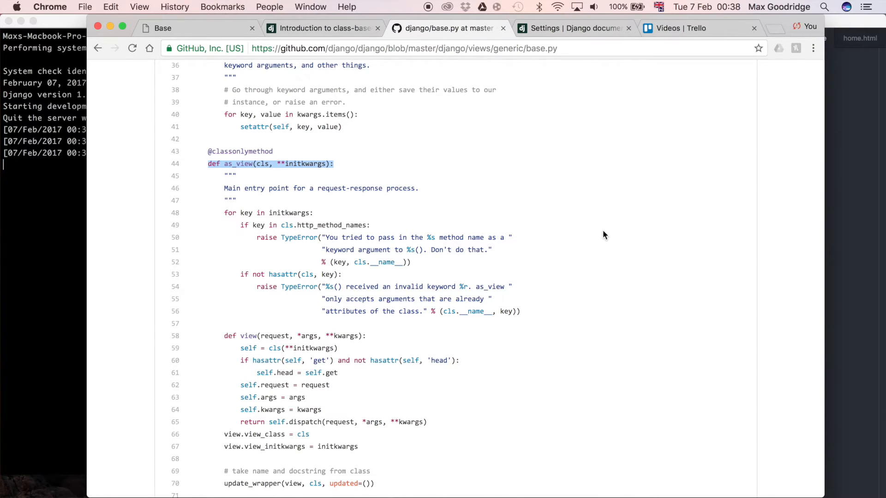
{"action": "scroll", "scroll_direction": "down", "scroll_amount": 3}
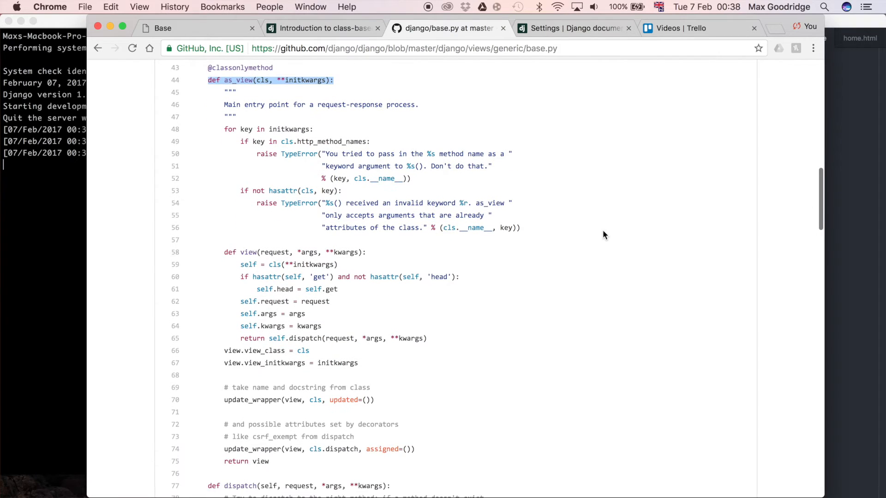
{"action": "scroll", "scroll_direction": "down", "scroll_amount": 3}
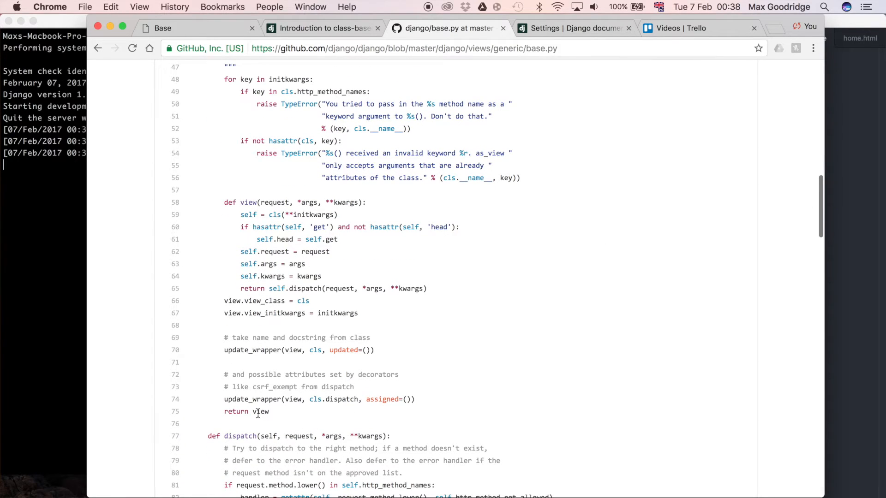
{"action": "double_click", "coordinate": [261, 411]}
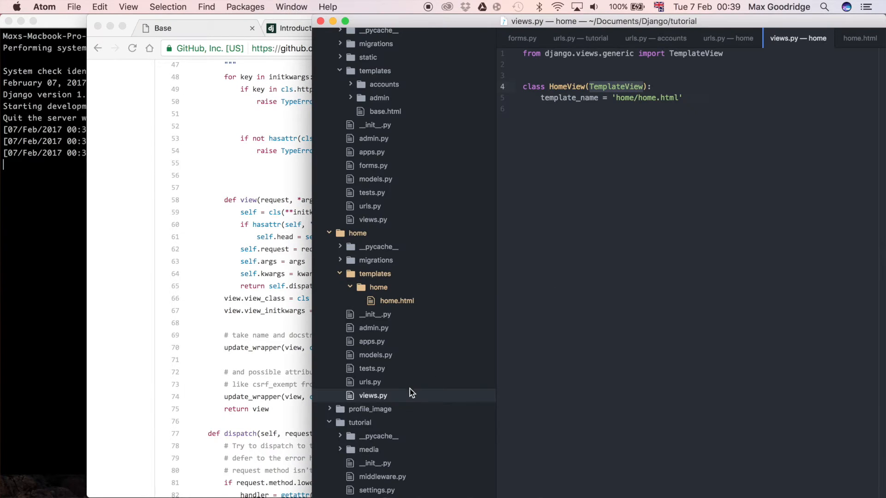
- Show home/urls.py mapping the root pattern to HomeView.as_view() named 'home'
{"action": "left_click", "coordinate": [370, 382]}
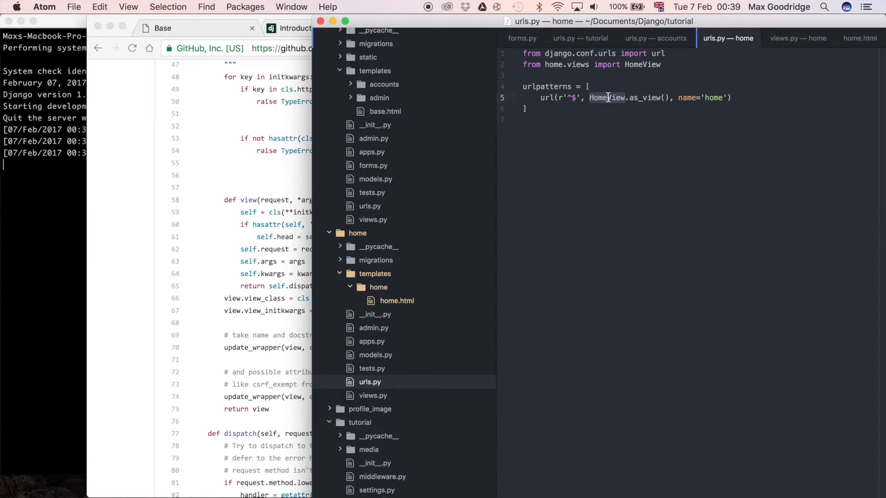
{"action": "mouse_move", "coordinate": [652, 101]}
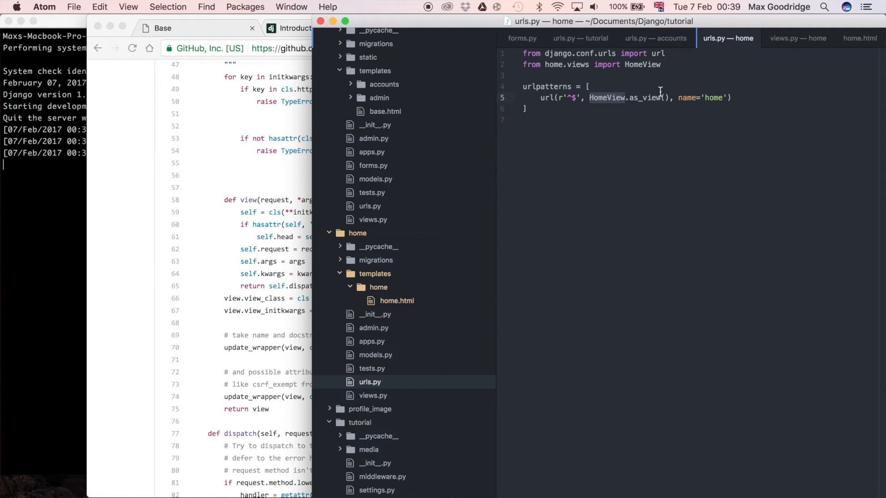
{"action": "mouse_move", "coordinate": [637, 93]}
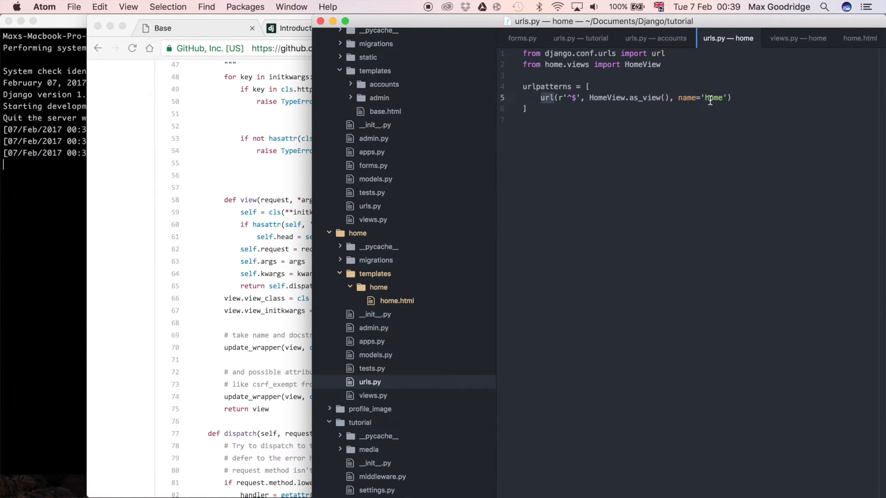
{"action": "mouse_move", "coordinate": [739, 86]}
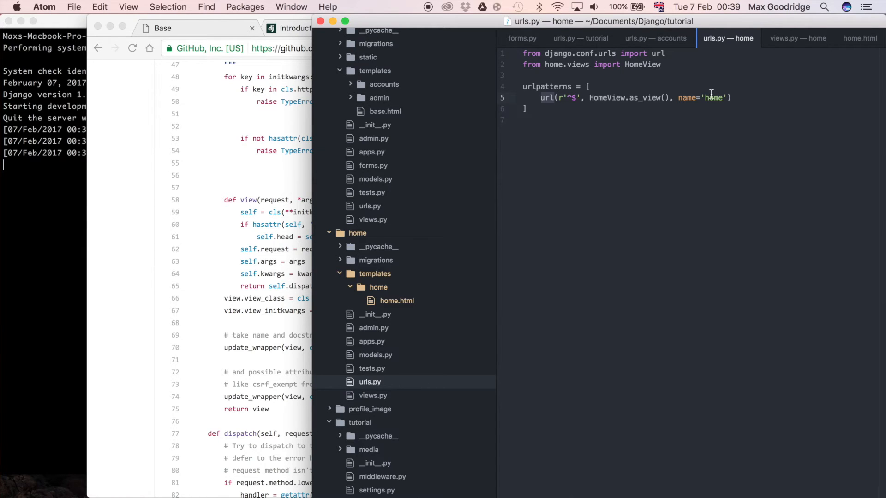
{"action": "mouse_move", "coordinate": [581, 110]}
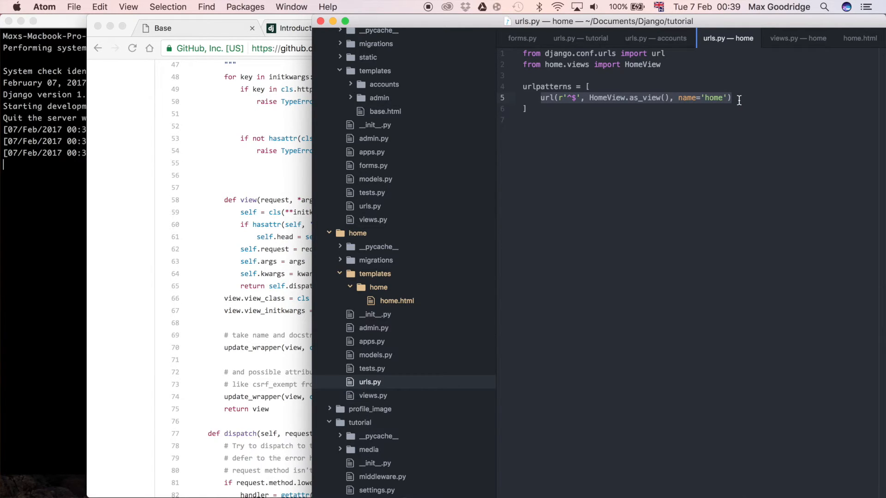
{"action": "mouse_move", "coordinate": [654, 112]}
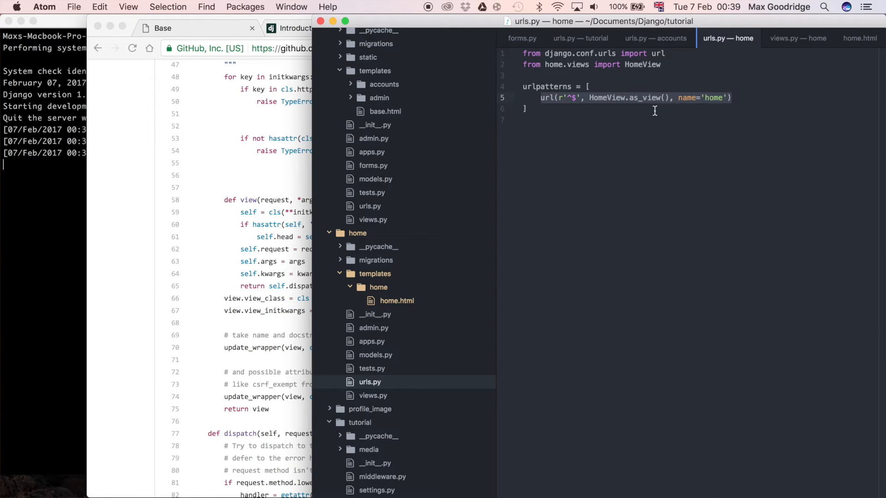
{"action": "mouse_move", "coordinate": [672, 194]}
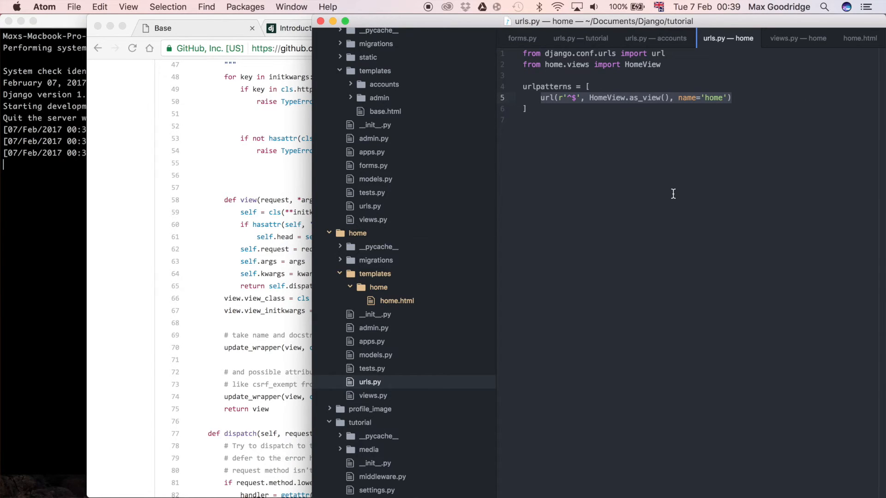
{"action": "mouse_move", "coordinate": [654, 192]}
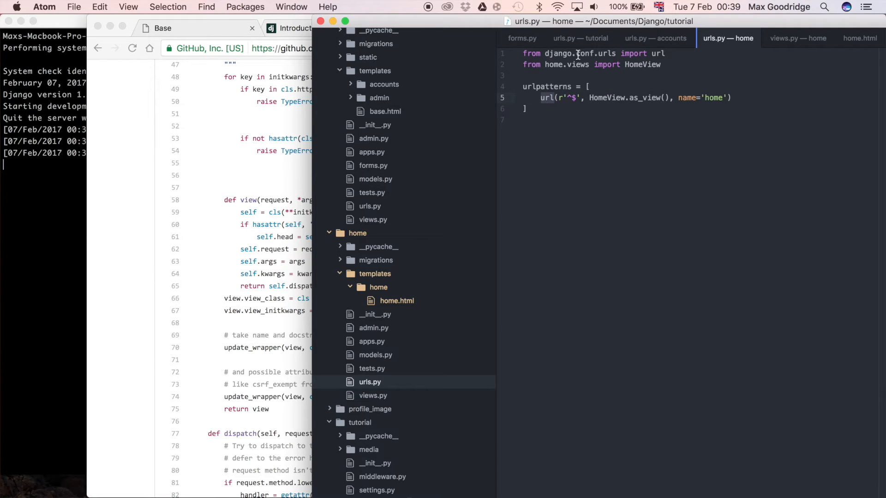
{"action": "mouse_move", "coordinate": [687, 55]}
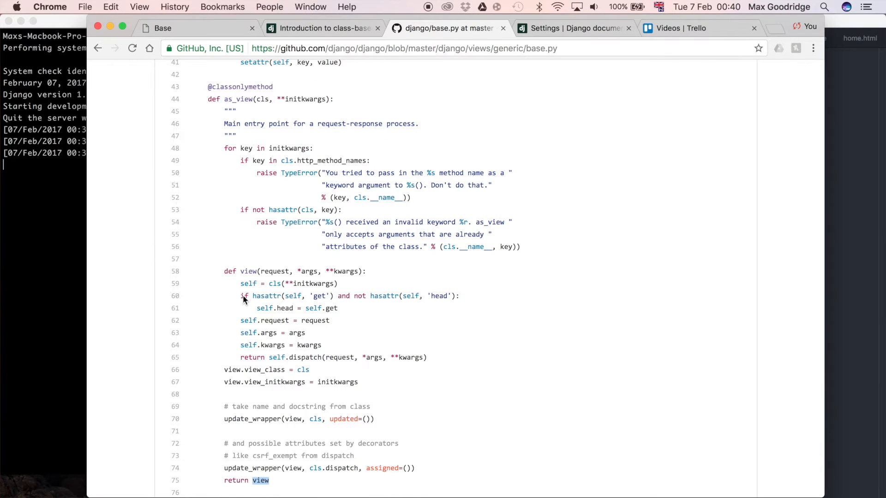
{"action": "mouse_move", "coordinate": [576, 278]}
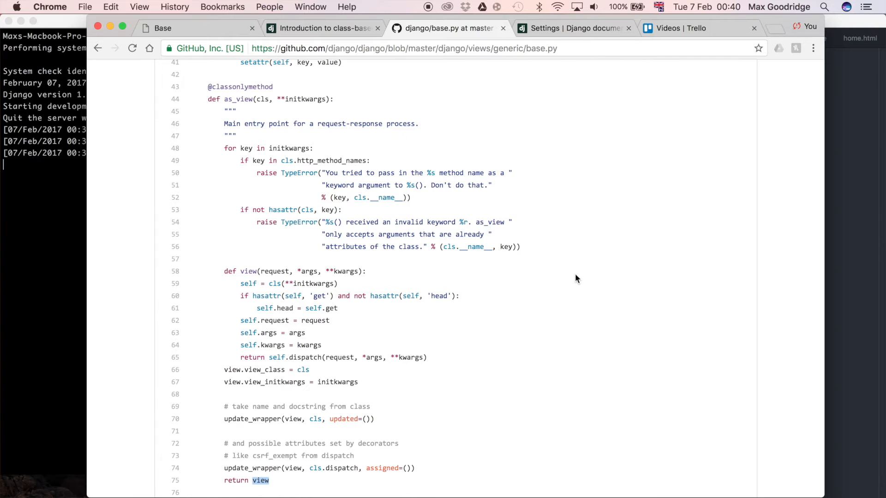
- Scroll base.py past dispatch and TemplateResponseMixin down to the TemplateView class and its get method
{"action": "scroll", "scroll_direction": "up", "scroll_amount": 3}
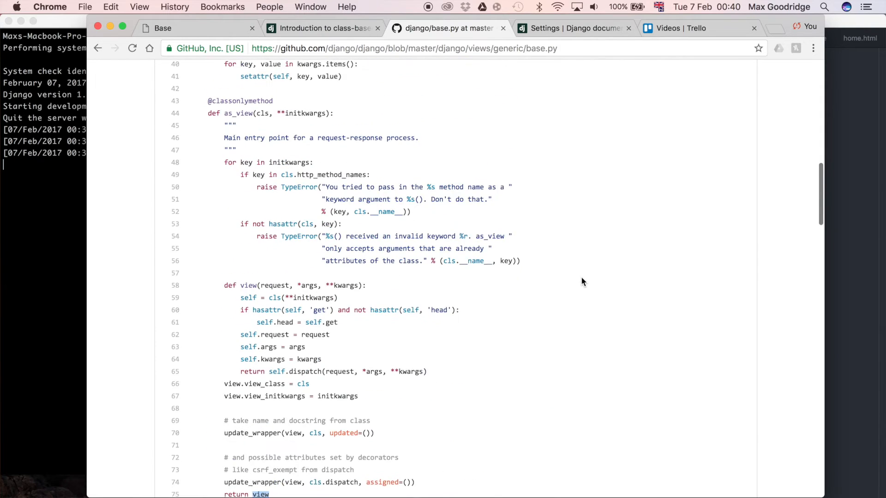
{"action": "scroll", "scroll_direction": "down", "scroll_amount": 3}
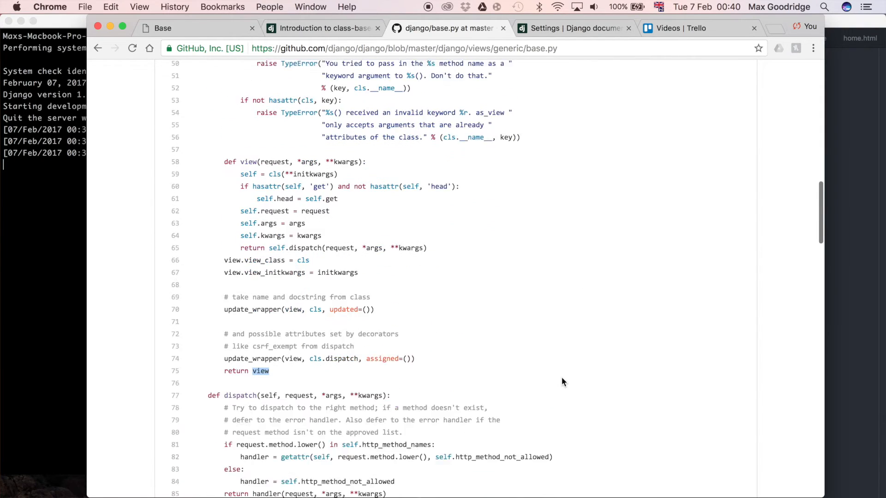
{"action": "scroll", "scroll_direction": "down", "scroll_amount": 3}
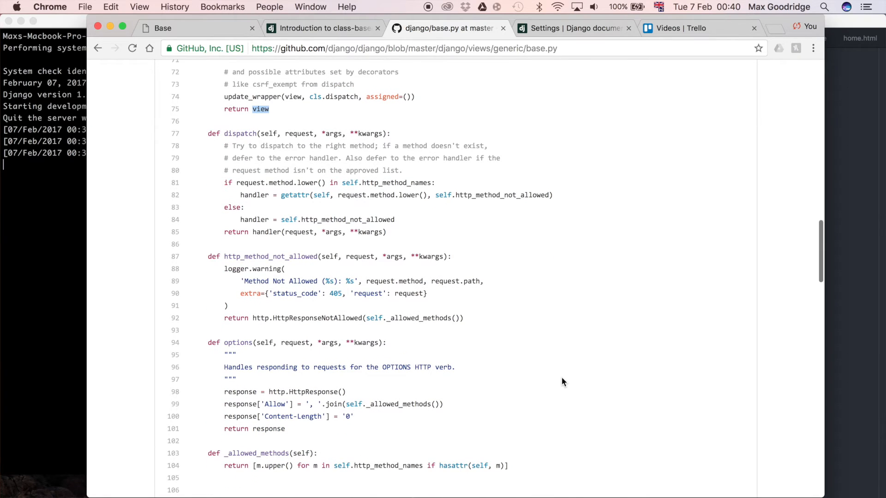
{"action": "scroll", "scroll_direction": "down", "scroll_amount": 3}
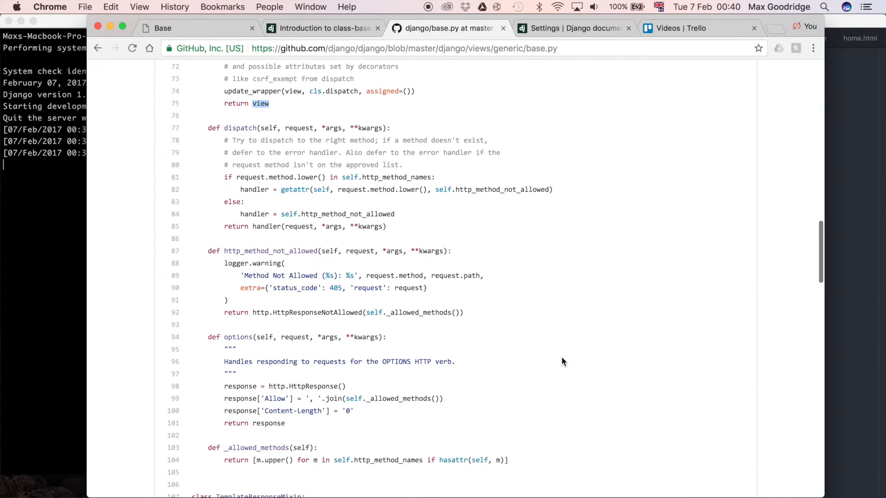
{"action": "scroll", "scroll_direction": "down", "scroll_amount": 3}
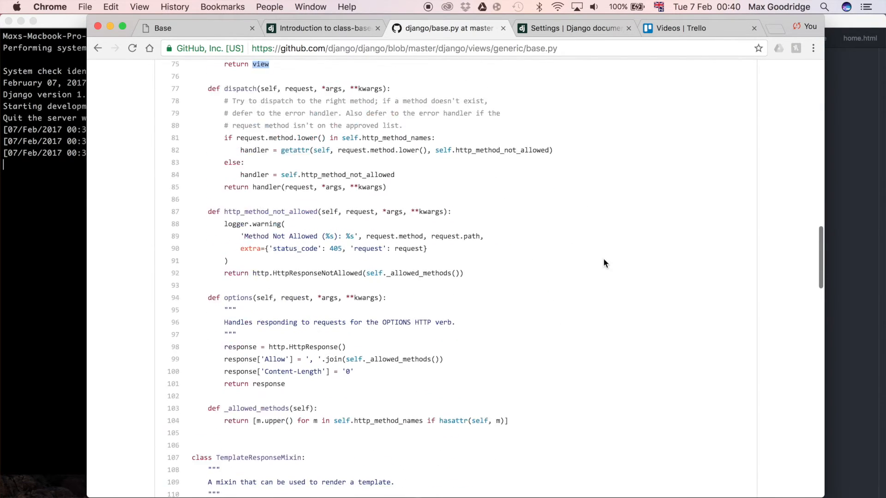
{"action": "scroll", "scroll_direction": "down", "scroll_amount": 3}
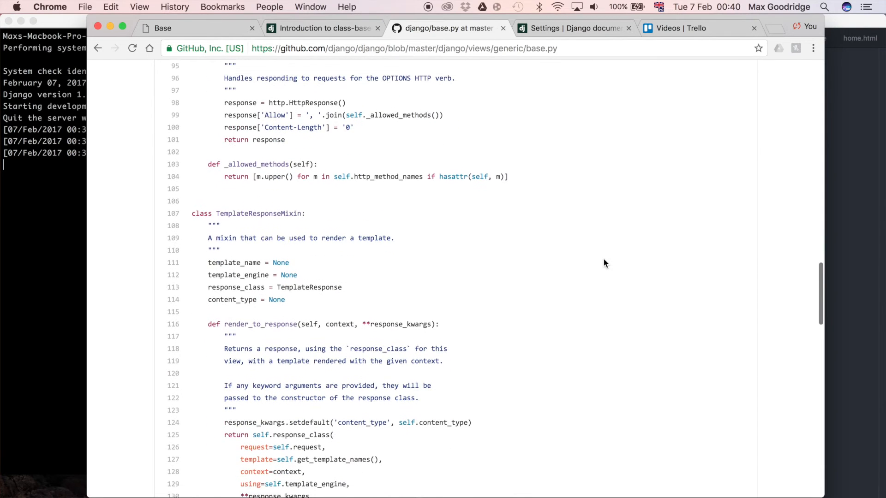
{"action": "scroll", "scroll_direction": "down", "scroll_amount": 3}
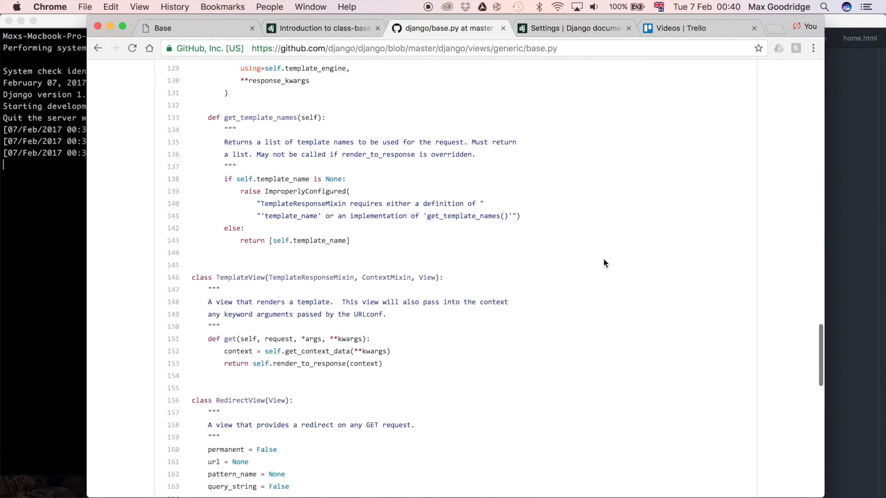
{"action": "scroll", "scroll_direction": "down", "scroll_amount": 3}
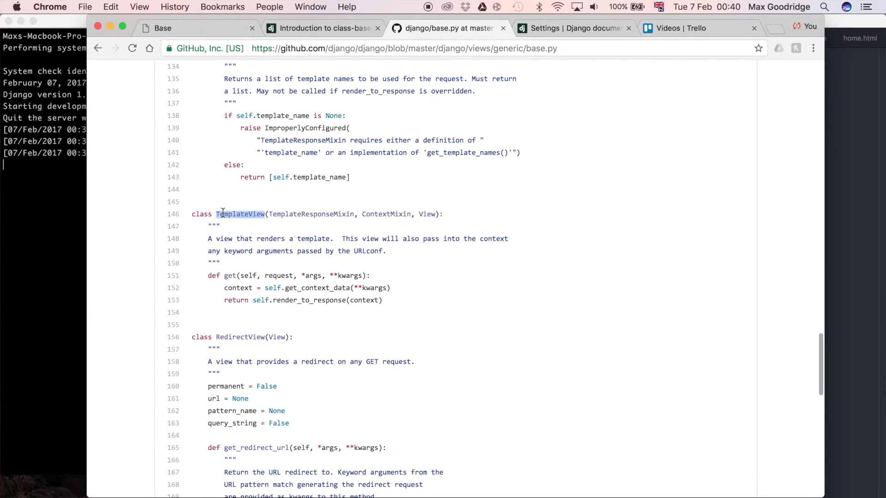
{"action": "mouse_move", "coordinate": [793, 237]}
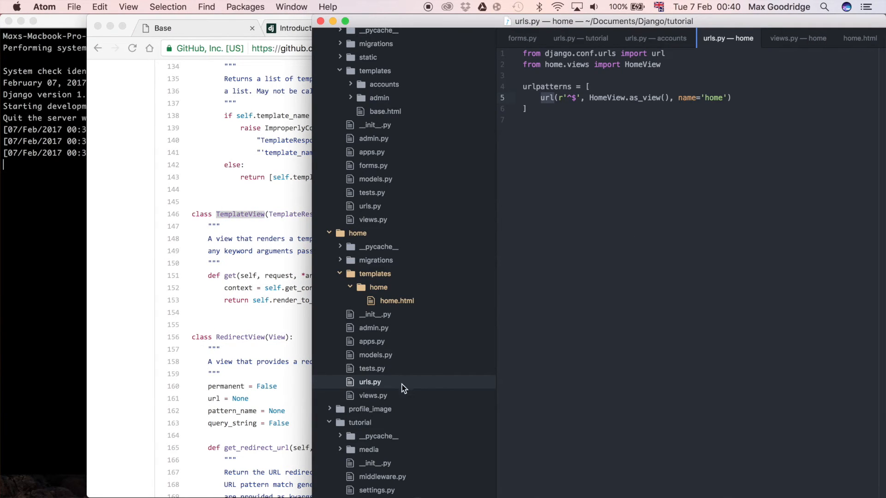
- Reopen home/views.py and place the cursor on the blank line below template_name
{"action": "left_click", "coordinate": [373, 395]}
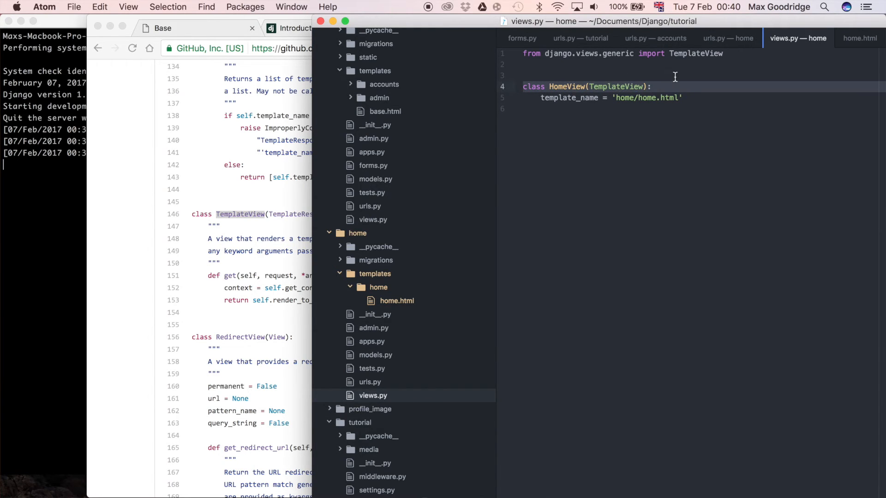
{"action": "left_click", "coordinate": [684, 97]}
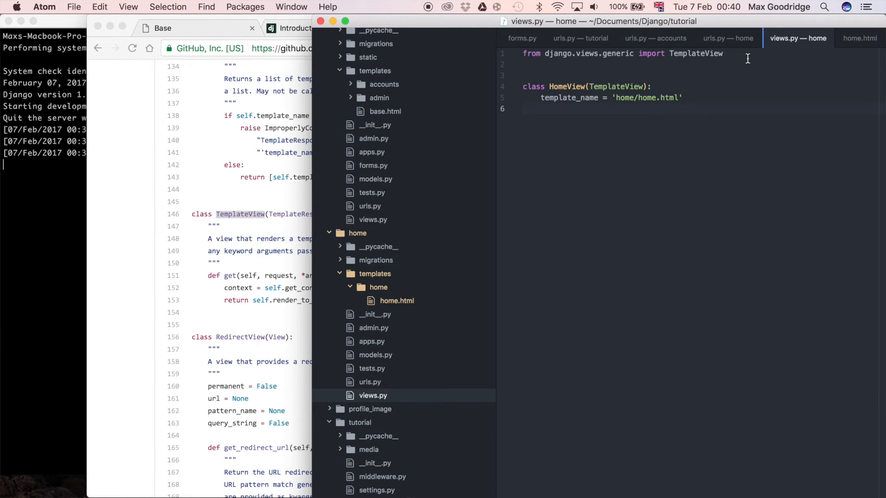
{"action": "left_click", "coordinate": [525, 108]}
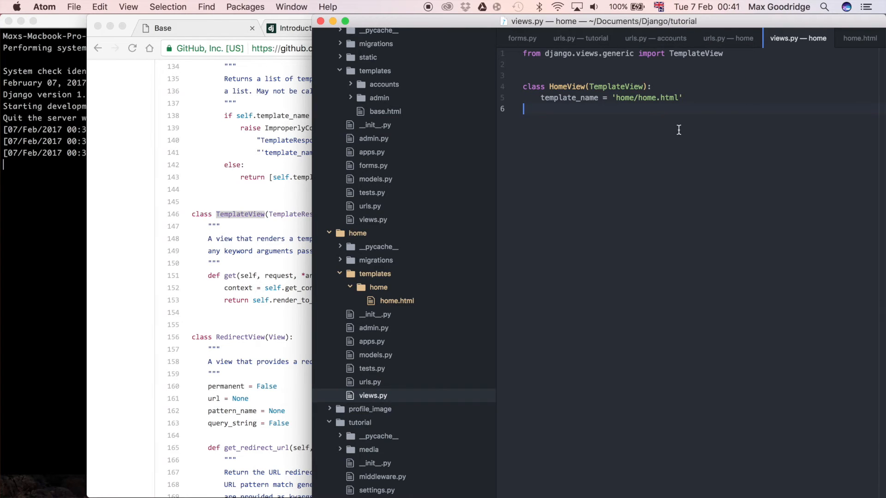
{"action": "mouse_move", "coordinate": [537, 104]}
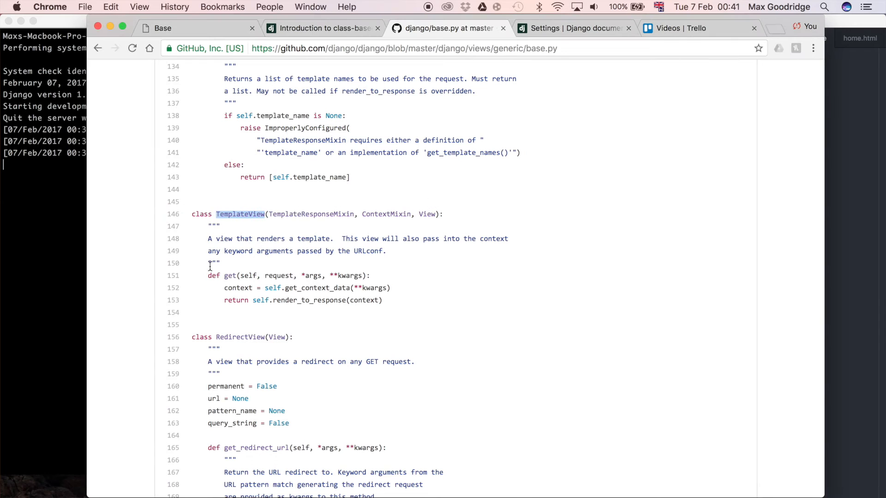
{"action": "mouse_move", "coordinate": [537, 196]}
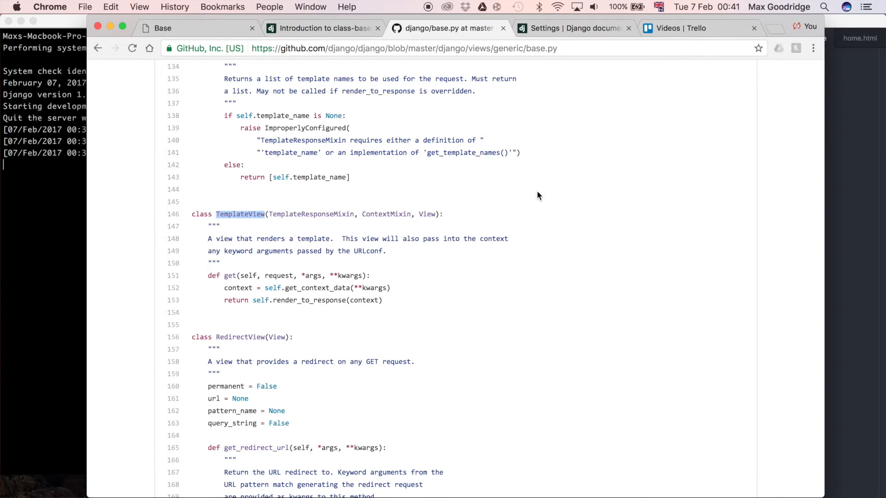
{"action": "double_click", "coordinate": [229, 276]}
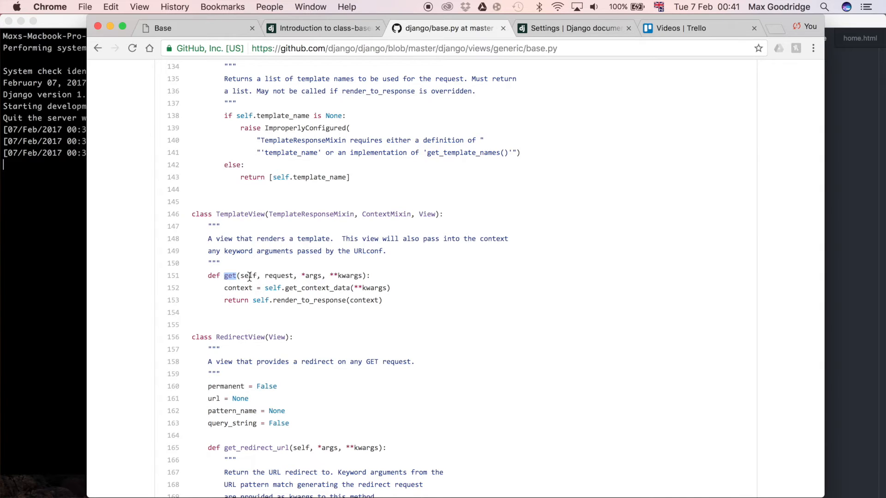
{"action": "mouse_move", "coordinate": [309, 315]}
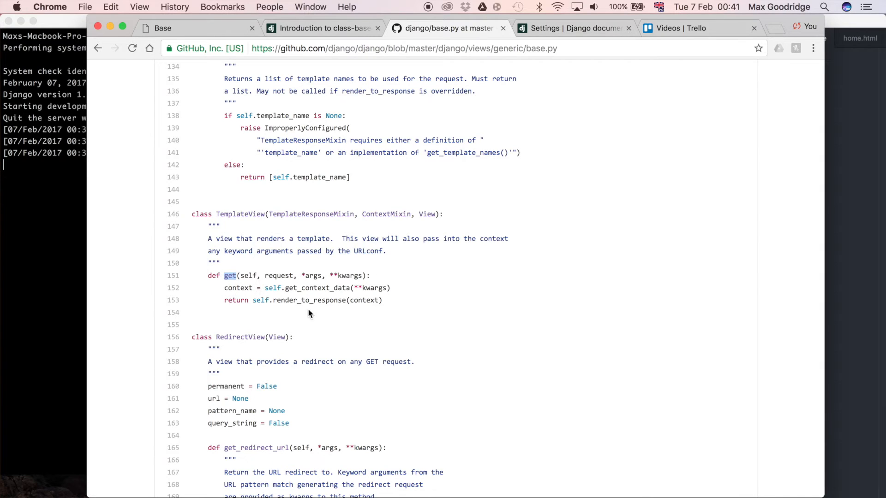
{"action": "double_click", "coordinate": [309, 299]}
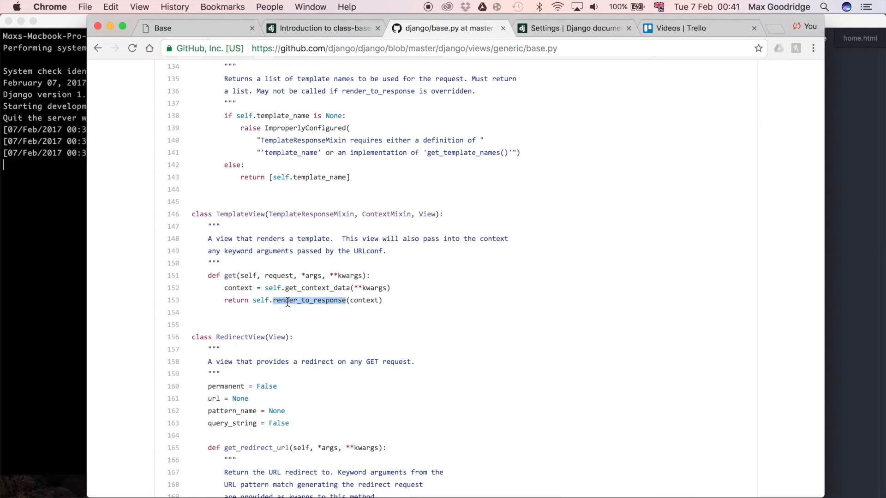
{"action": "double_click", "coordinate": [229, 276]}
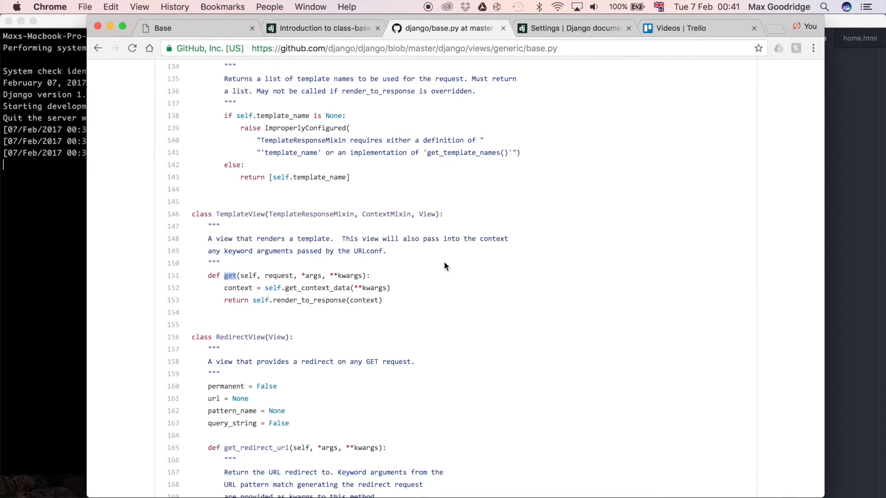
{"action": "mouse_move", "coordinate": [841, 277]}
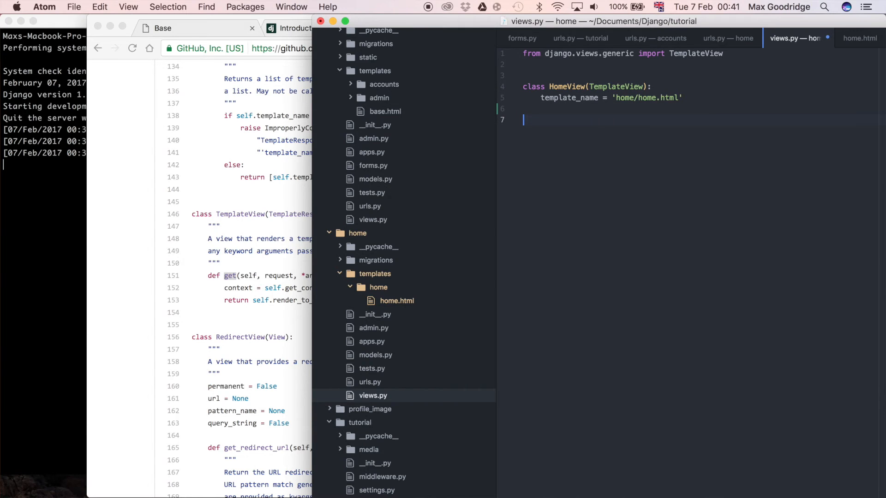
- Write 'def get(self, requ' on a new indented line inside HomeView
{"action": "type", "text": "def"}
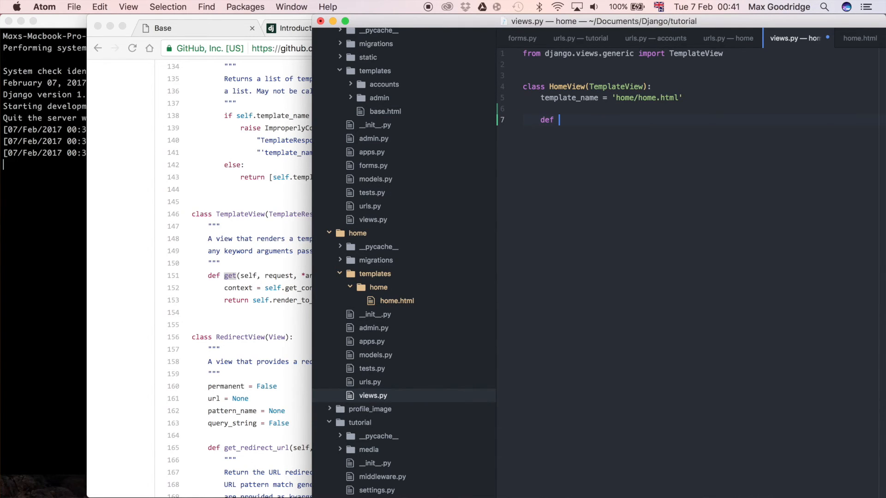
{"action": "type", "text": "get(self."}
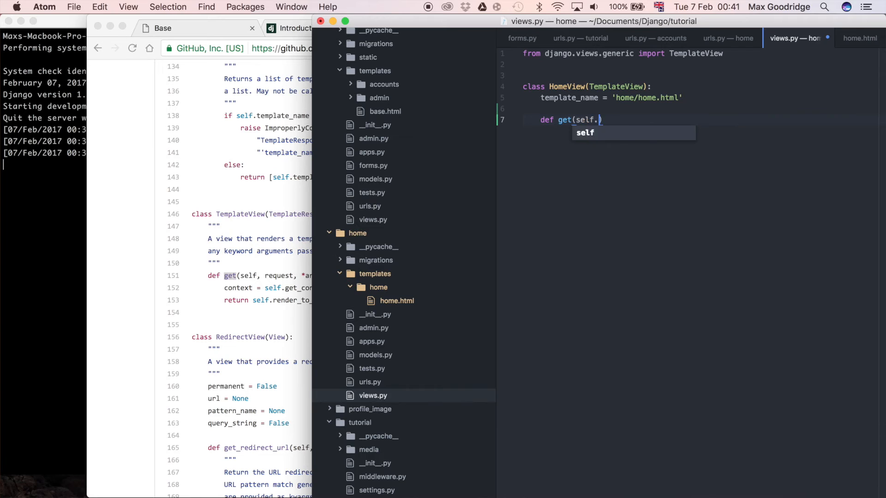
{"action": "type", "text": ", requ"}
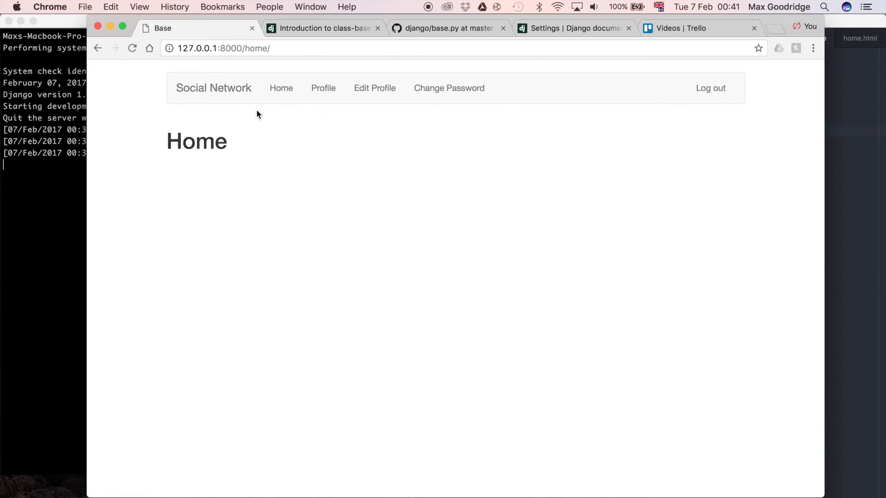
- Finish 'def get(self, request):' with a 'pass' body inside HomeView
{"action": "left_click", "coordinate": [322, 87]}
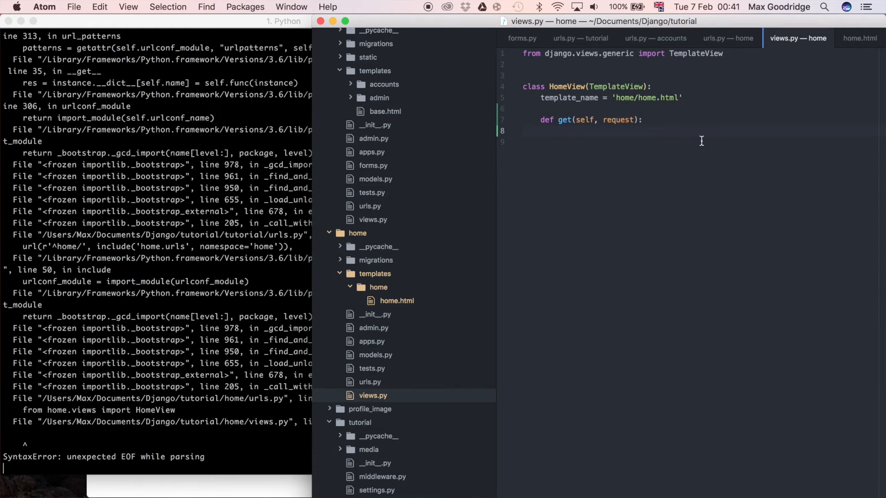
{"action": "type", "text": "pass"}
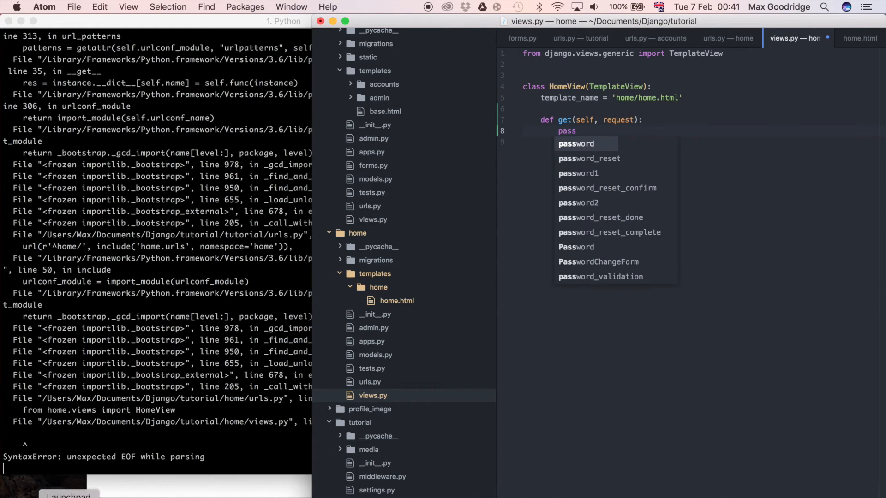
{"action": "left_click", "coordinate": [50, 7]}
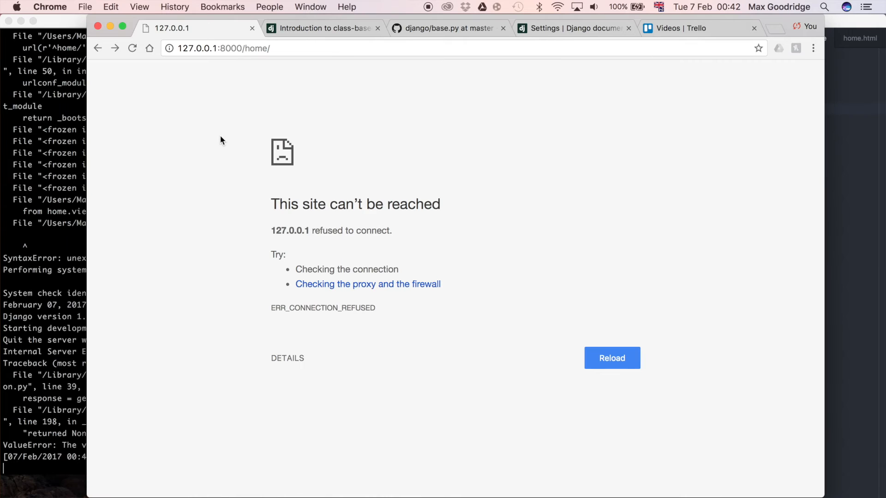
- Reload 127.0.0.1:8000/home/ so the server logs HomeView returning no HttpResponse
{"action": "left_click", "coordinate": [611, 358]}
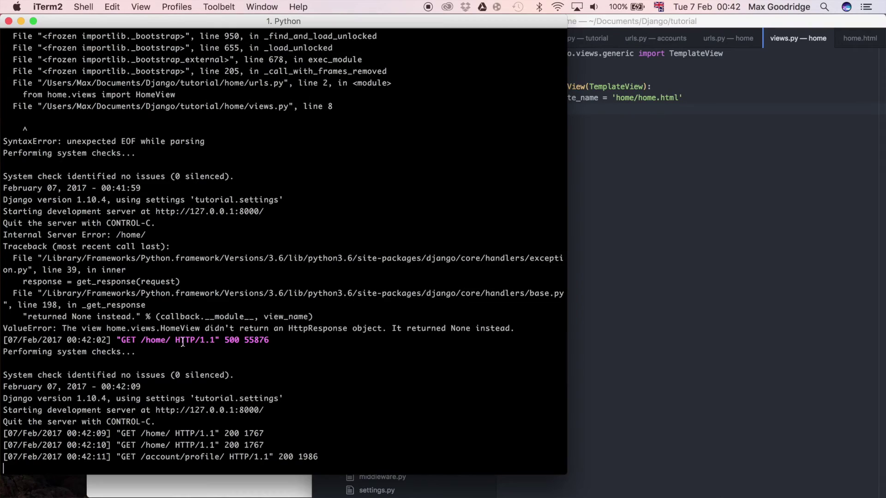
{"action": "mouse_move", "coordinate": [127, 460]}
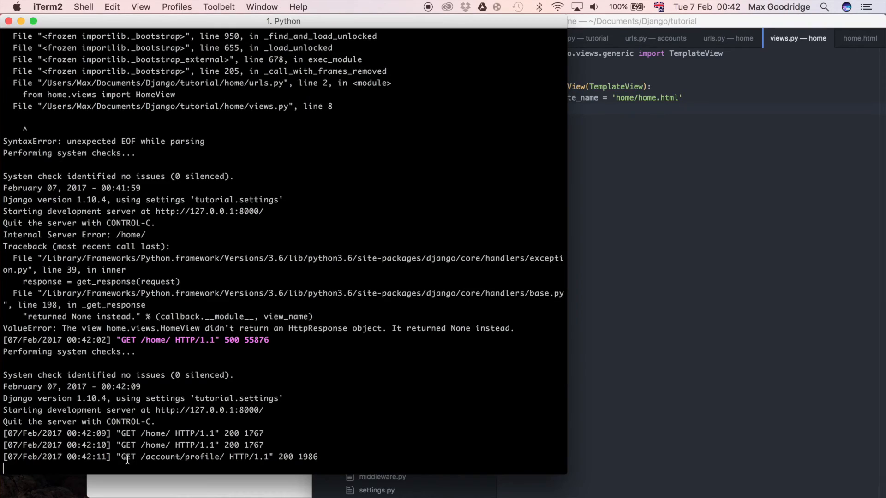
{"action": "mouse_move", "coordinate": [728, 225]}
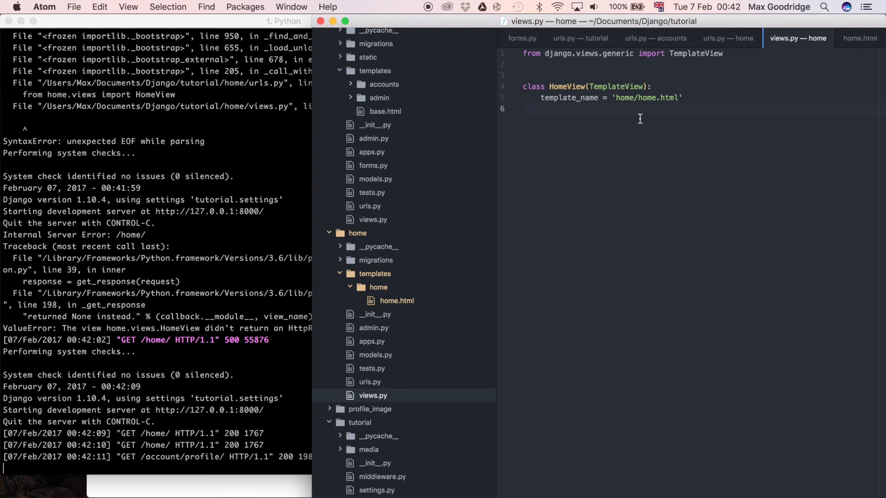
- Begin a new 'def ge...' method line under template_name in HomeView
{"action": "left_click", "coordinate": [524, 109]}
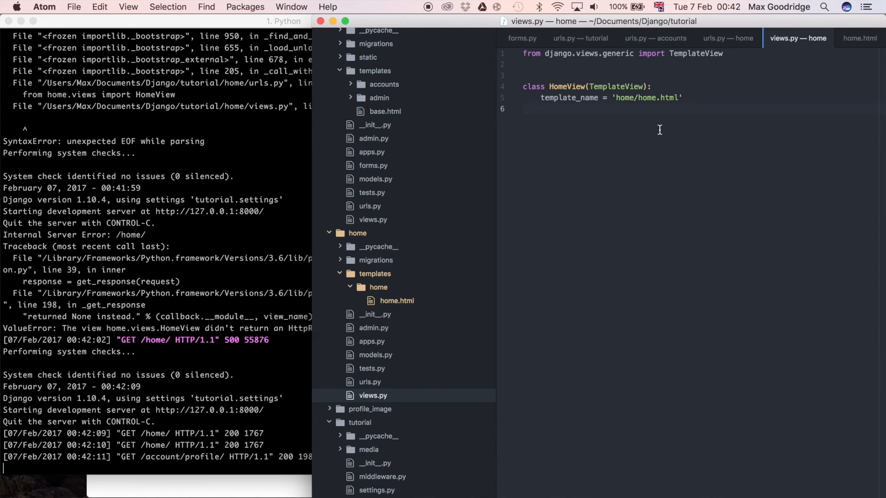
{"action": "type", "text": "def"}
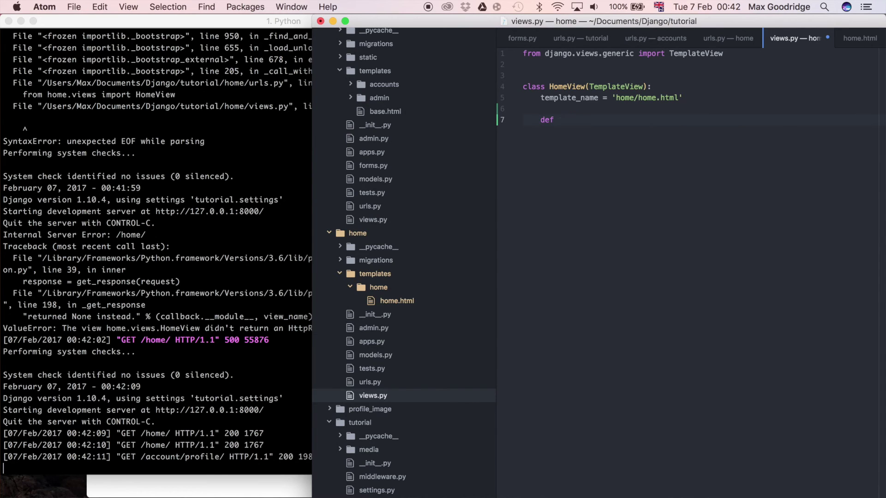
{"action": "type", "text": "ge"}
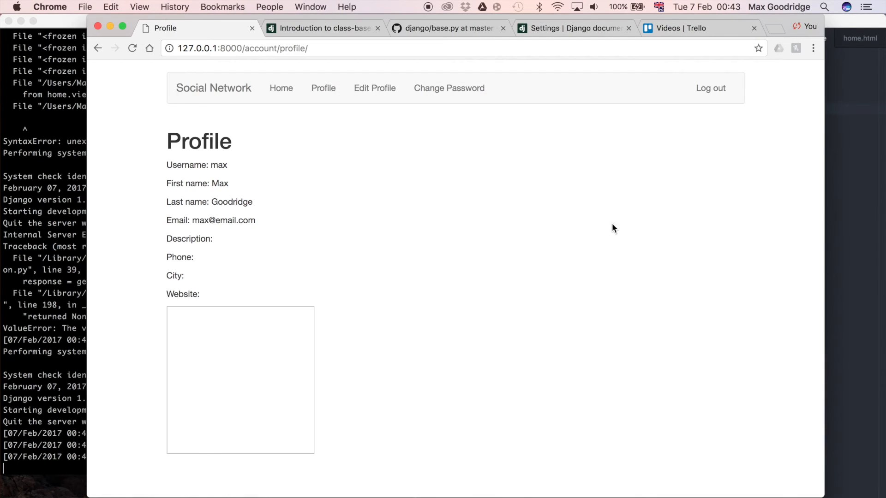
- Show View.dispatch in Django's base.py on GitHub with request.method highlighted
{"action": "left_click", "coordinate": [449, 28]}
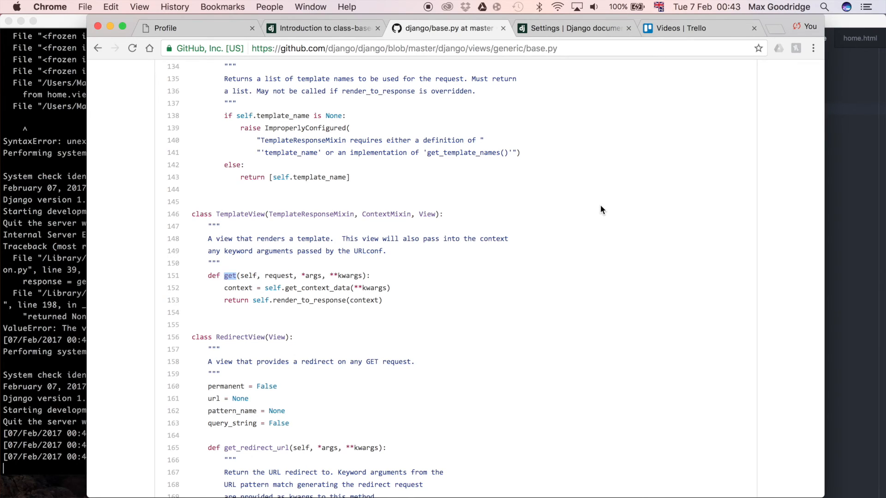
{"action": "scroll", "scroll_direction": "up", "scroll_amount": 3}
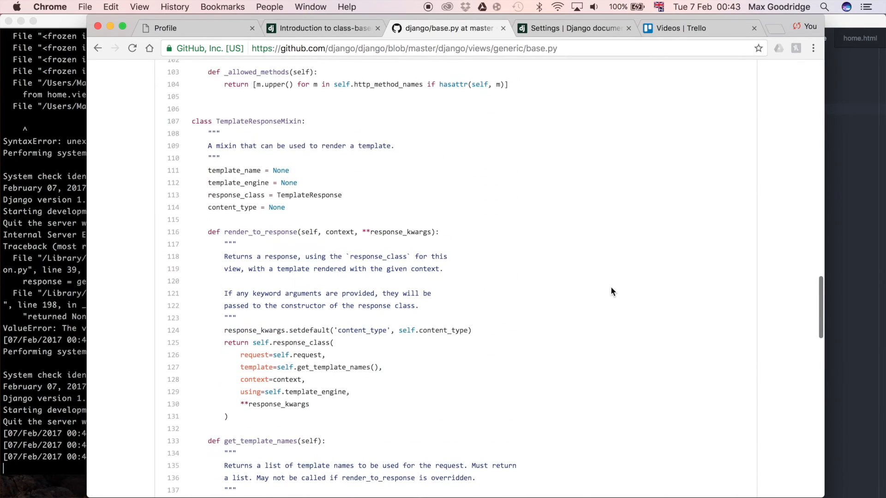
{"action": "scroll", "scroll_direction": "up", "scroll_amount": 3}
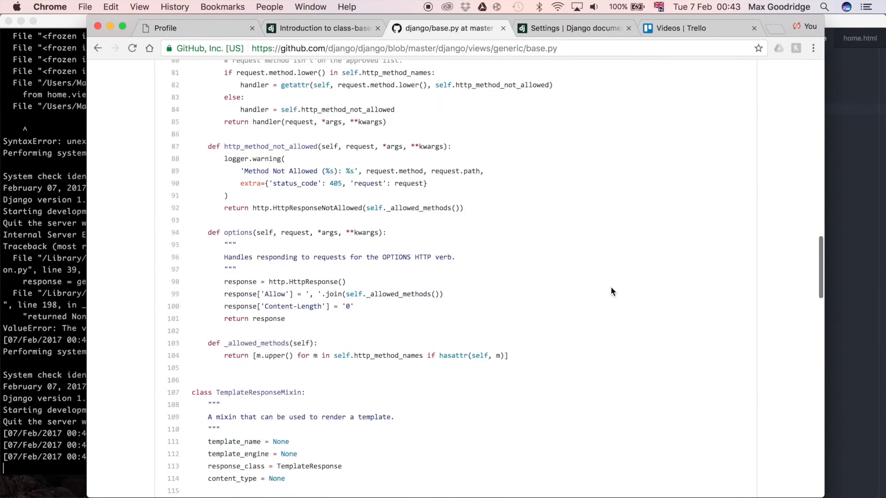
{"action": "scroll", "scroll_direction": "up", "scroll_amount": 3}
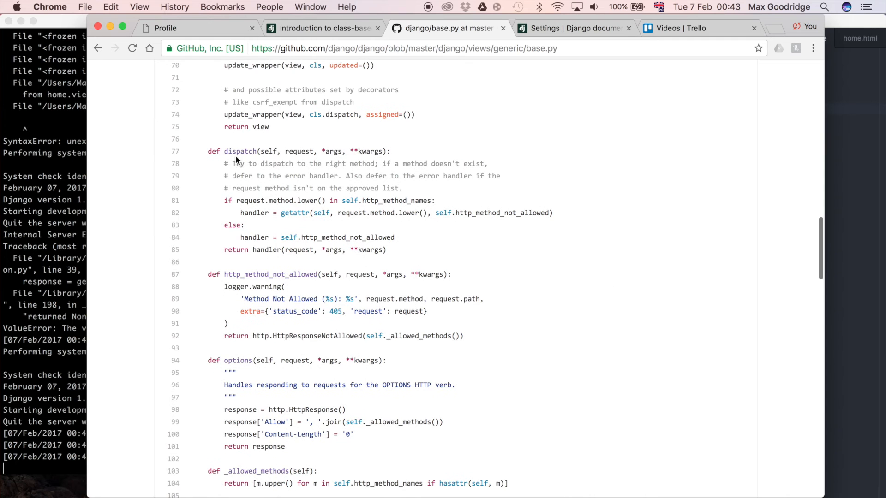
{"action": "scroll", "scroll_direction": "up", "scroll_amount": 3}
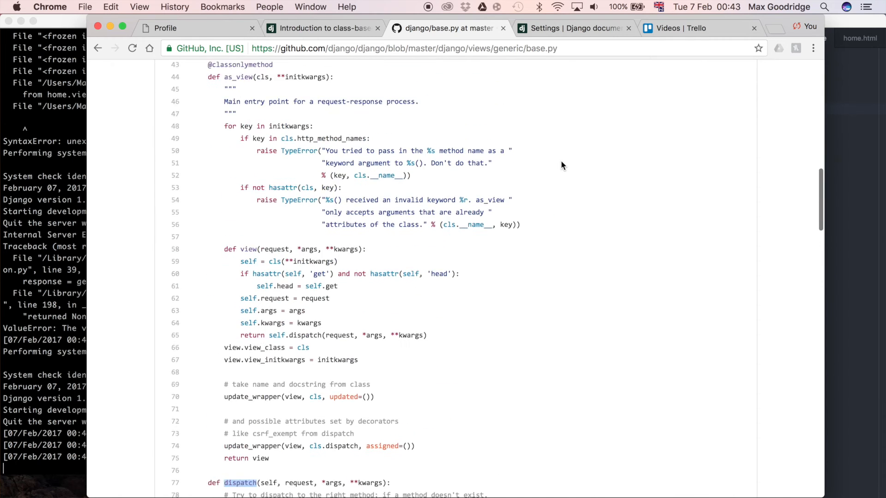
{"action": "scroll", "scroll_direction": "up", "scroll_amount": 3}
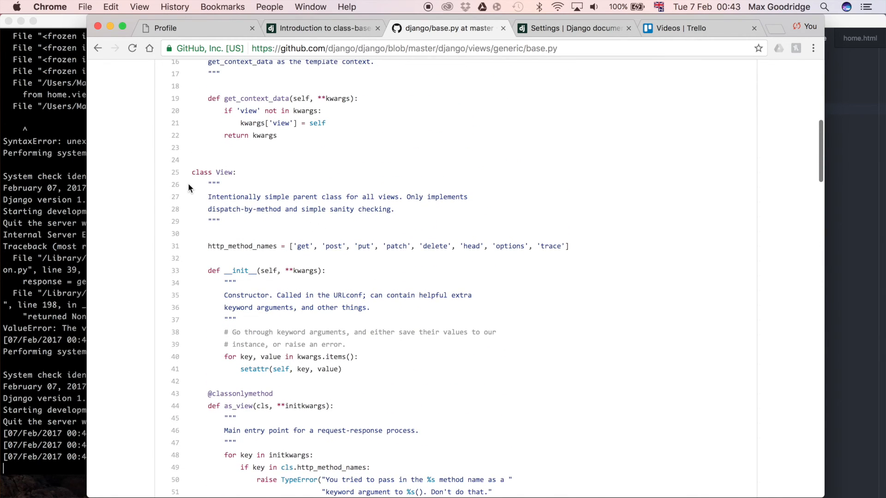
{"action": "scroll", "scroll_direction": "down", "scroll_amount": 3}
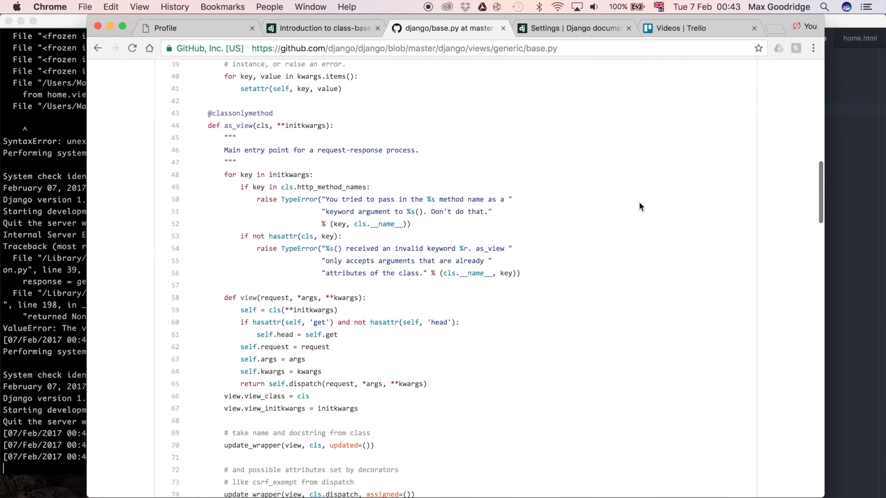
{"action": "scroll", "scroll_direction": "down", "scroll_amount": 3}
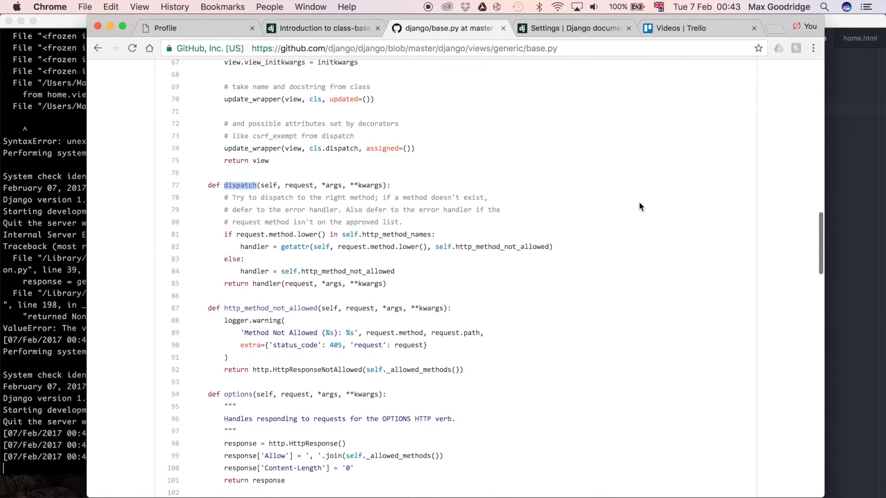
{"action": "mouse_move", "coordinate": [233, 184]}
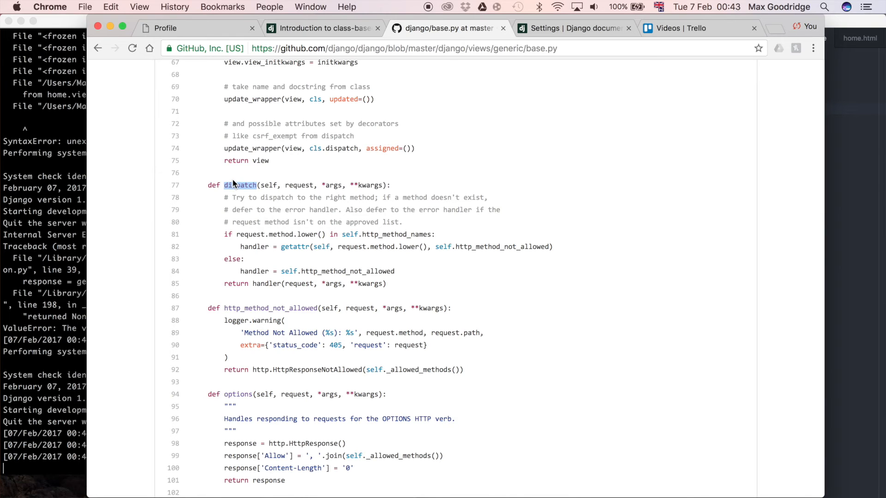
{"action": "mouse_move", "coordinate": [337, 162]}
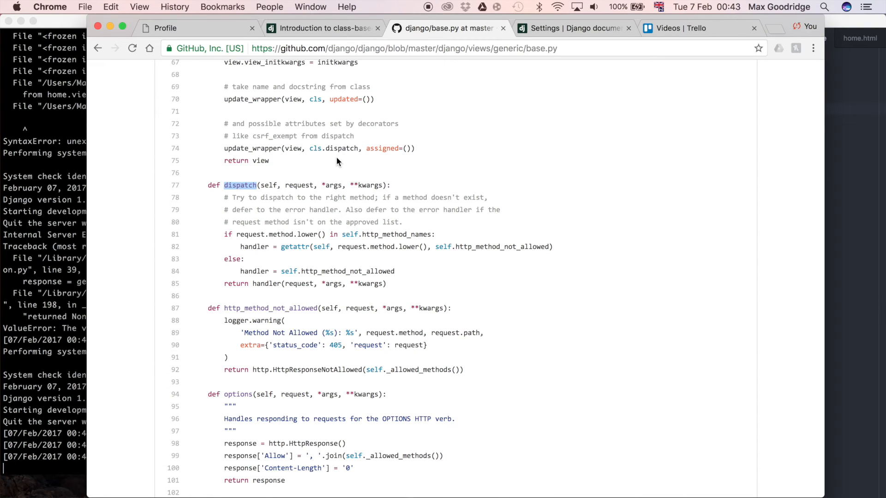
{"action": "mouse_move", "coordinate": [561, 267]}
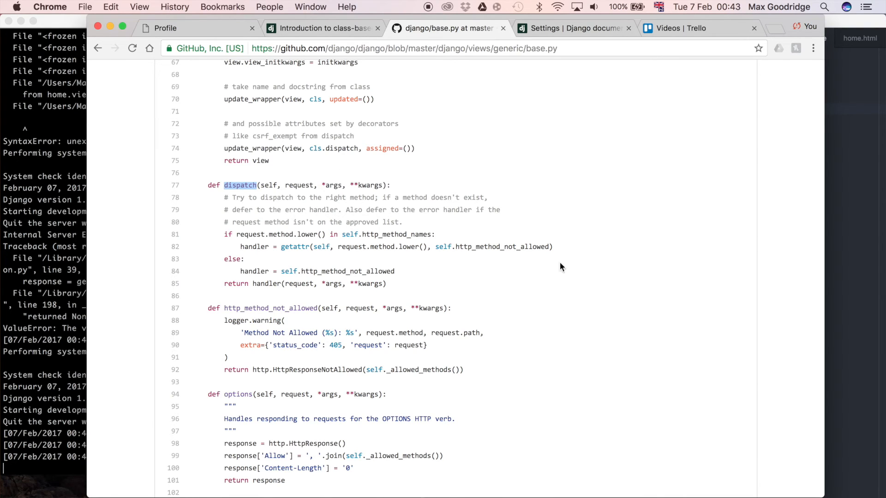
{"action": "double_click", "coordinate": [283, 235]}
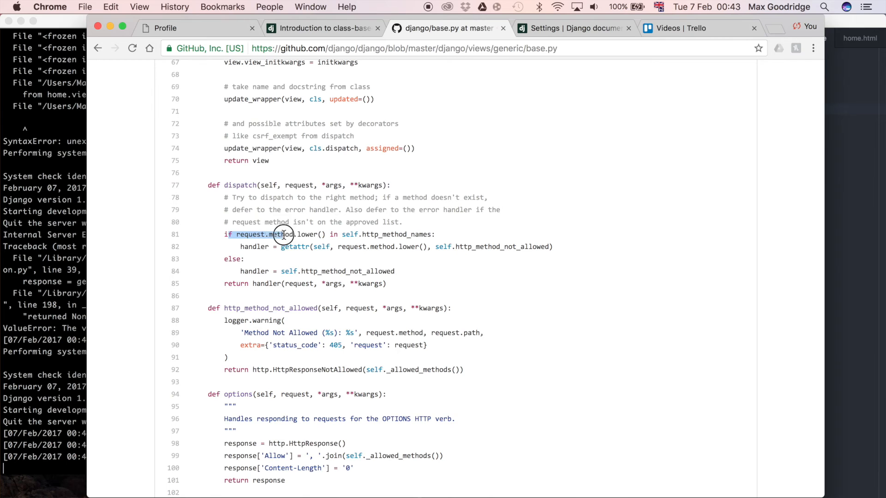
{"action": "mouse_move", "coordinate": [291, 235]}
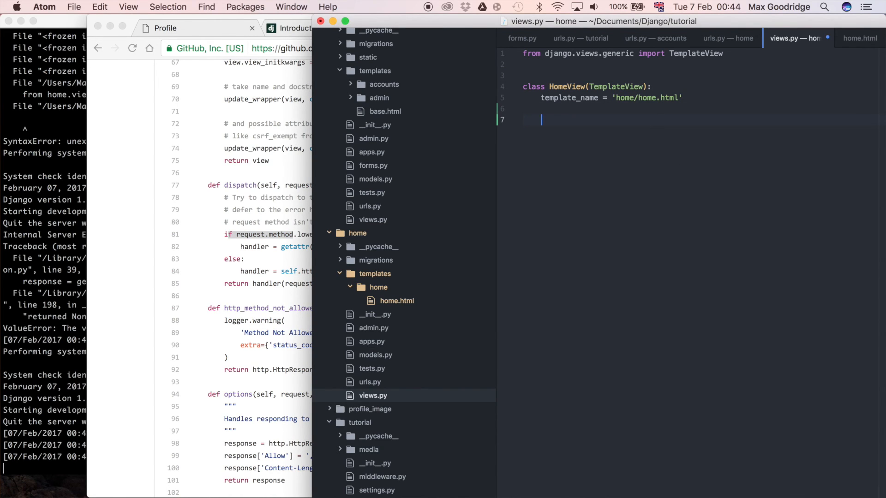
- Write 'def post' on the indented line under template_name in HomeView
{"action": "type", "text": "def post"}
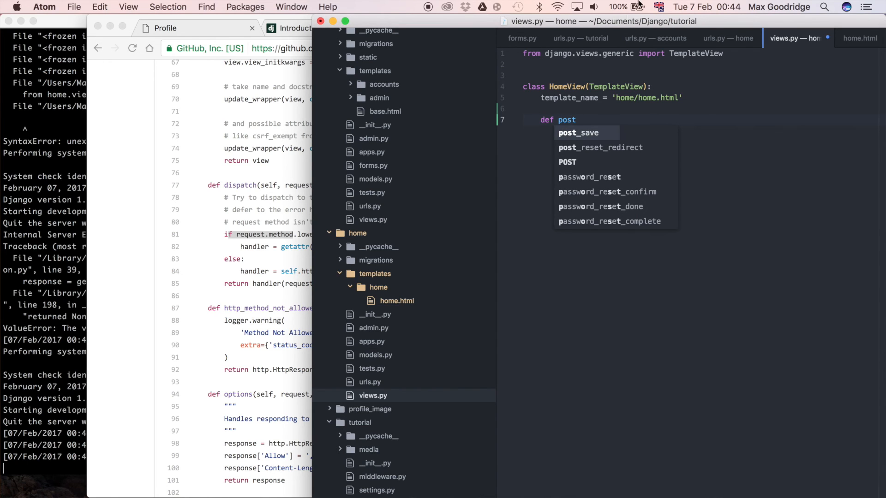
{"action": "mouse_move", "coordinate": [544, 122]}
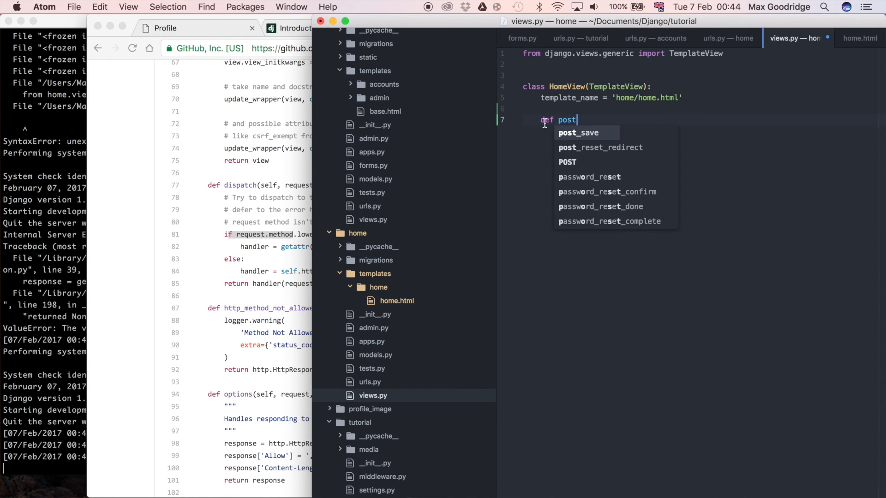
{"action": "mouse_move", "coordinate": [73, 260]}
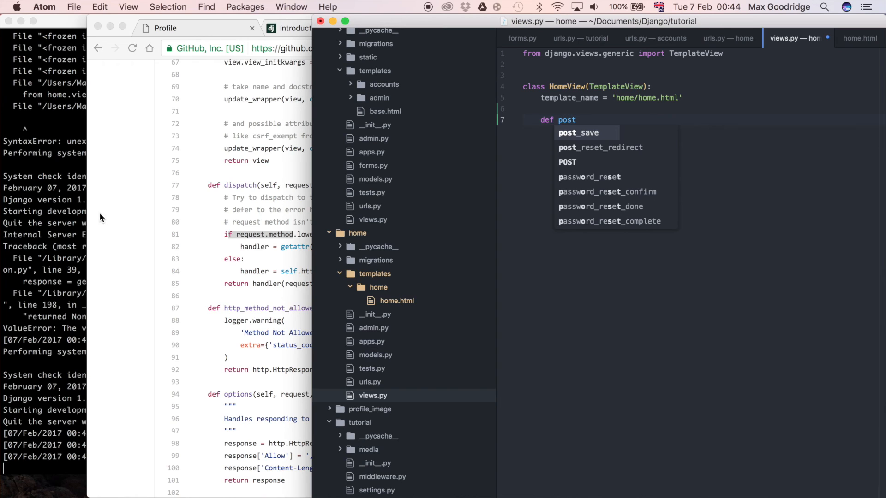
{"action": "mouse_move", "coordinate": [166, 206]}
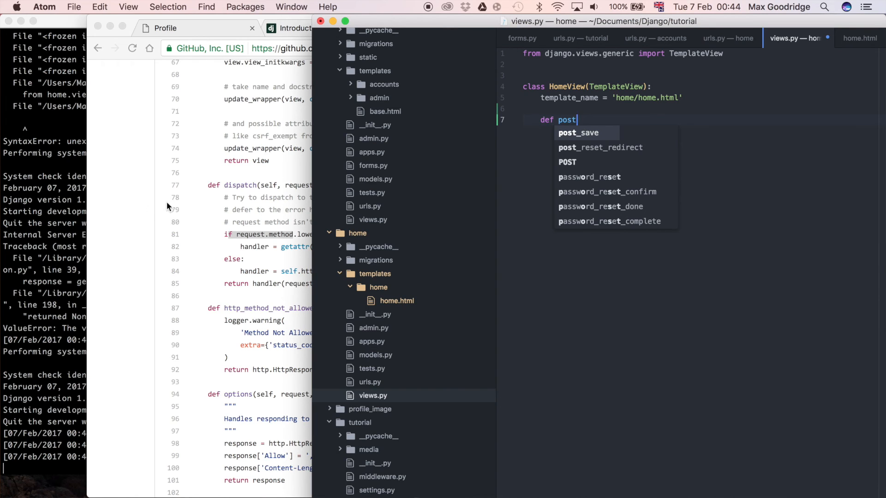
{"action": "mouse_move", "coordinate": [270, 189]}
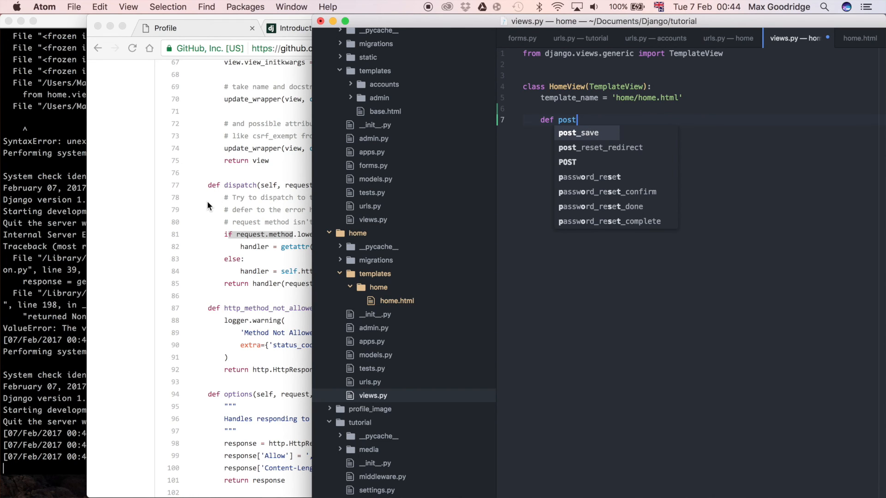
{"action": "mouse_move", "coordinate": [214, 234]}
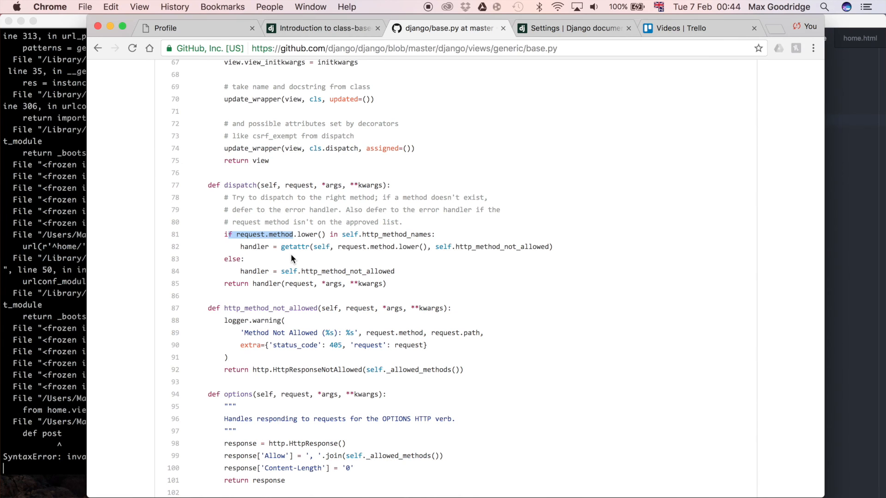
{"action": "mouse_move", "coordinate": [377, 221]}
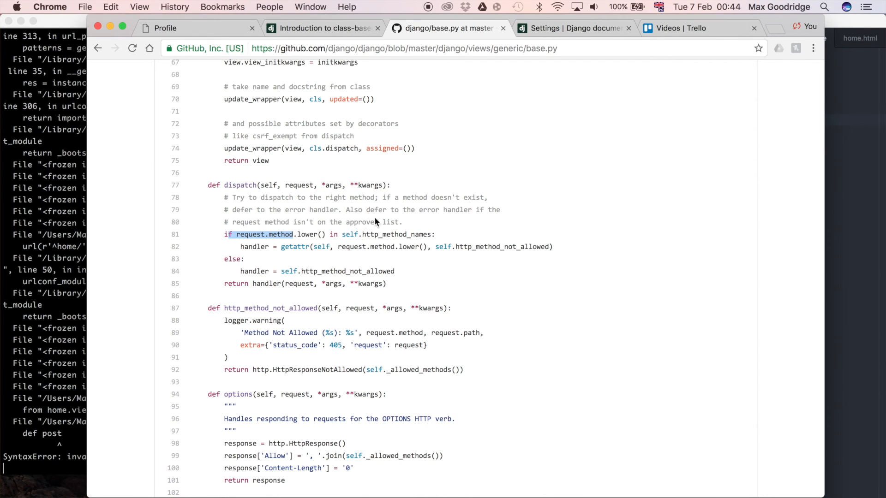
{"action": "mouse_move", "coordinate": [569, 229]}
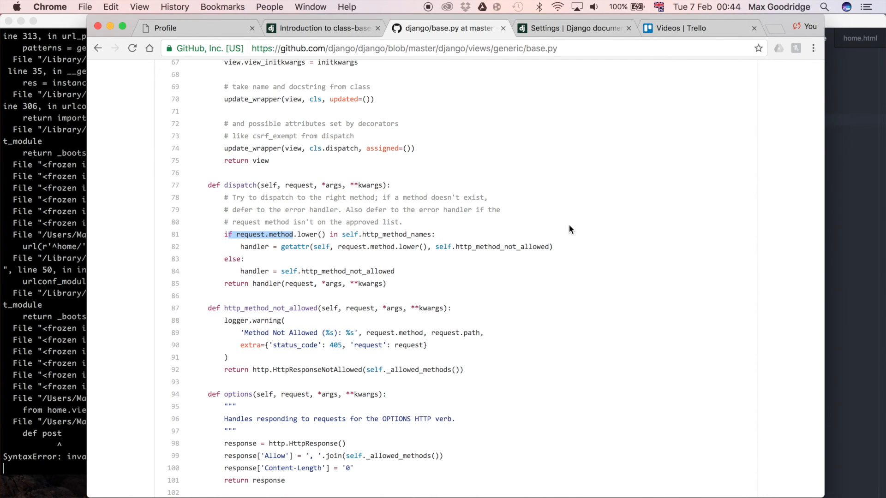